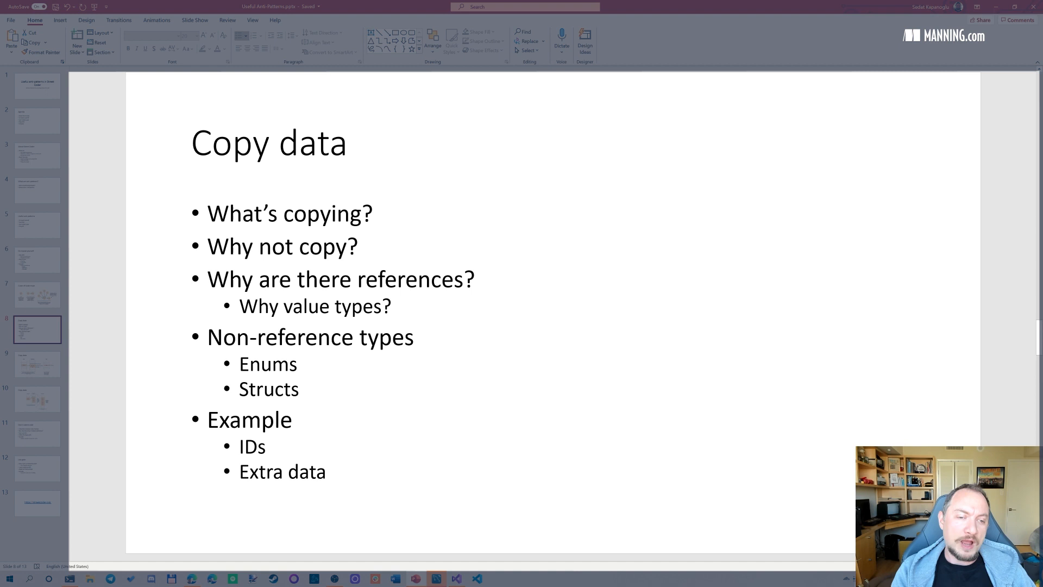
Step: Position the cursor in the bullet list after Structs, then move to the stack/heap diagram slide
click(291, 279)
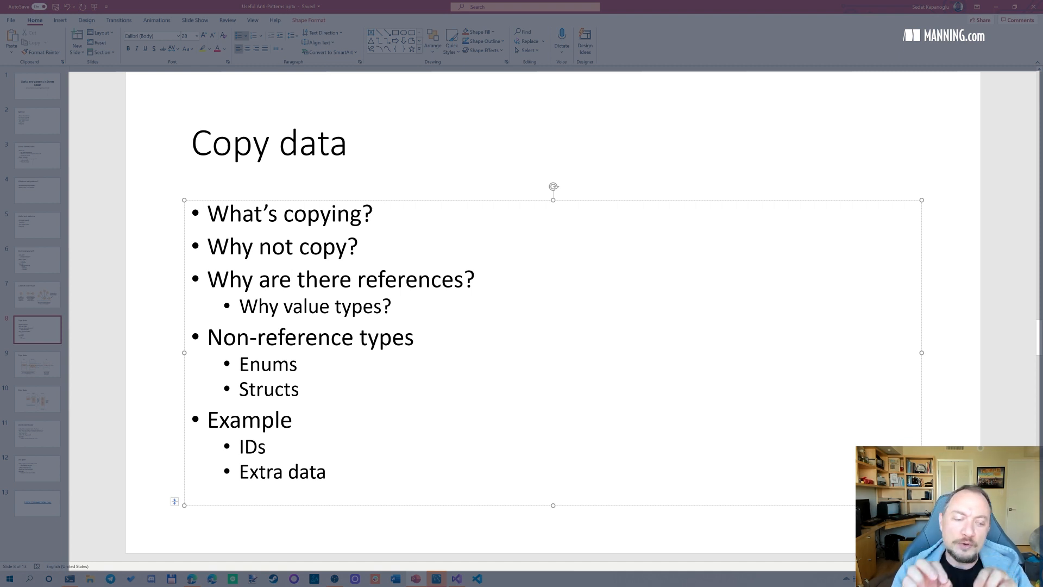
click(292, 280)
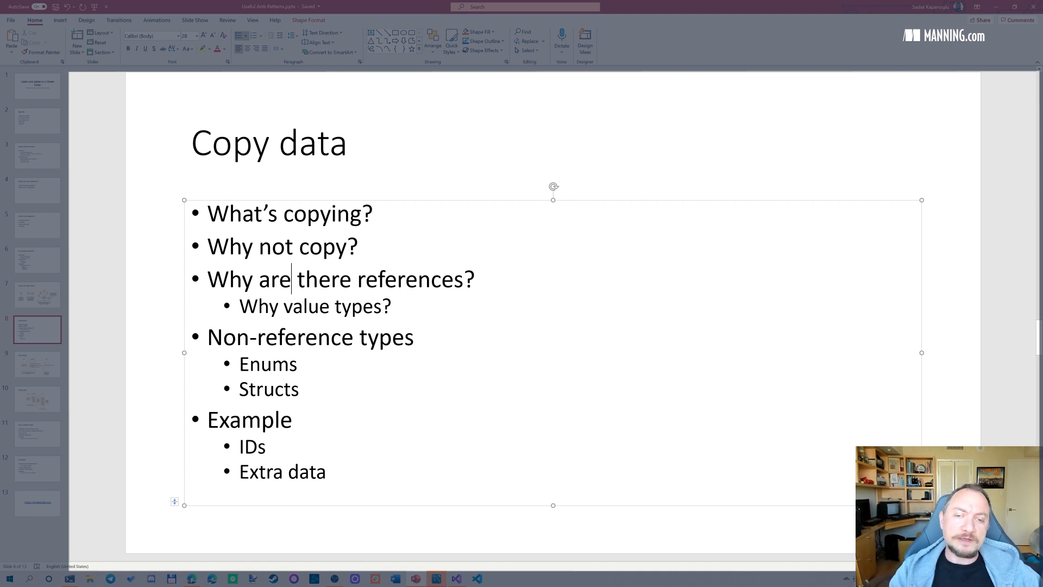
mouse_move(165, 296)
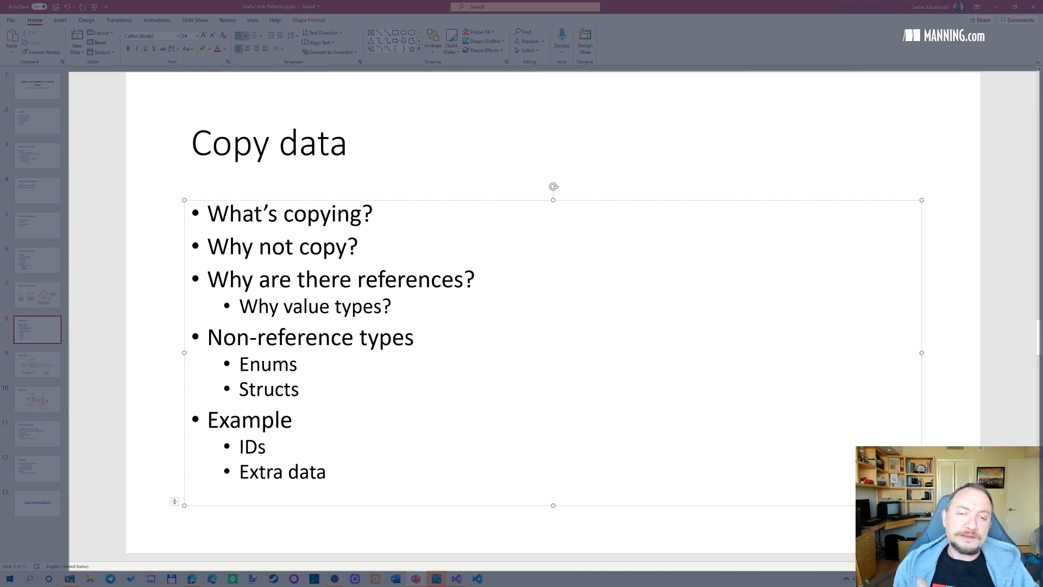
click(297, 389)
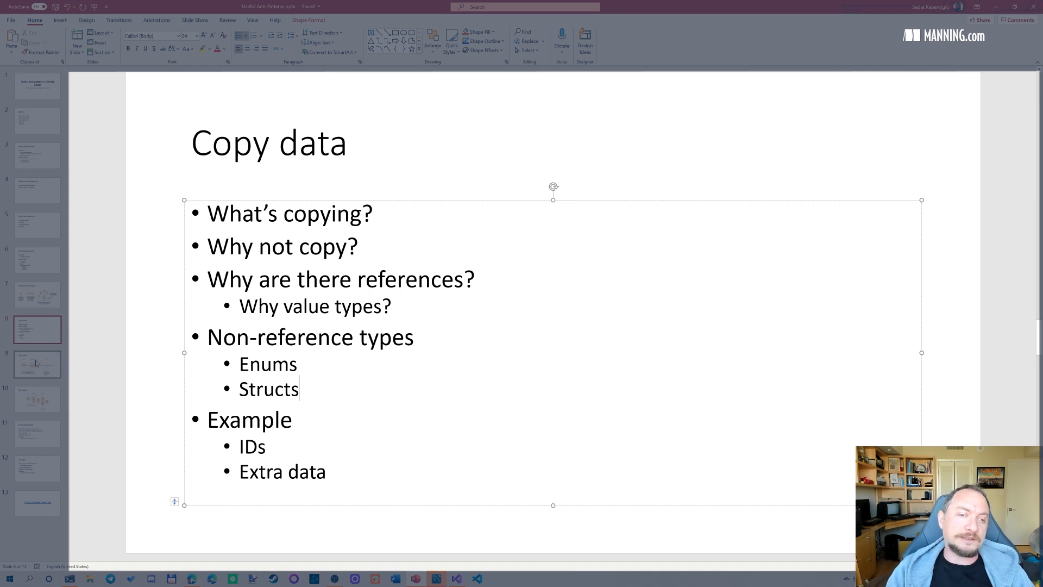
mouse_move(38, 363)
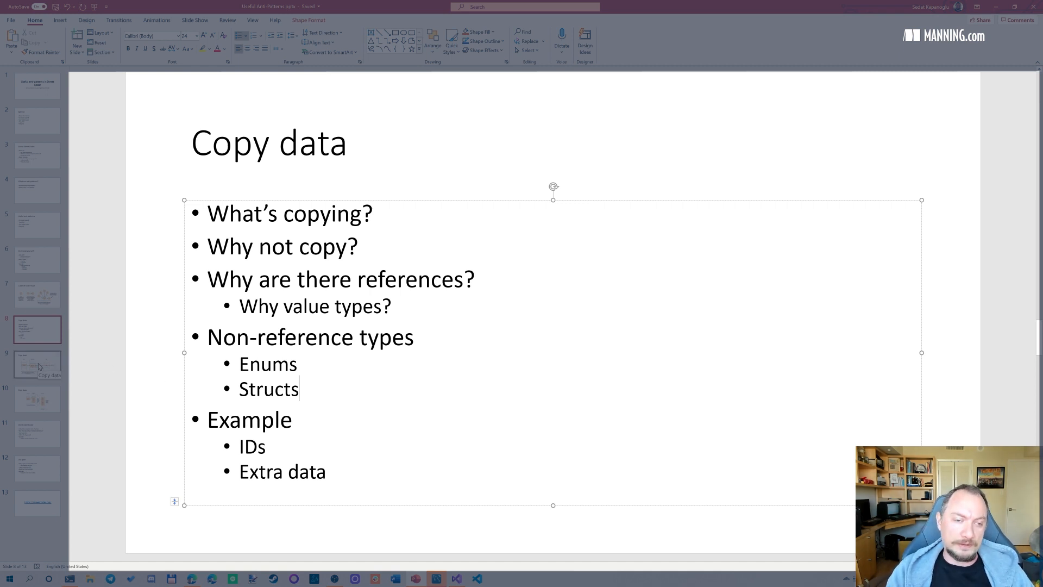
click(37, 363)
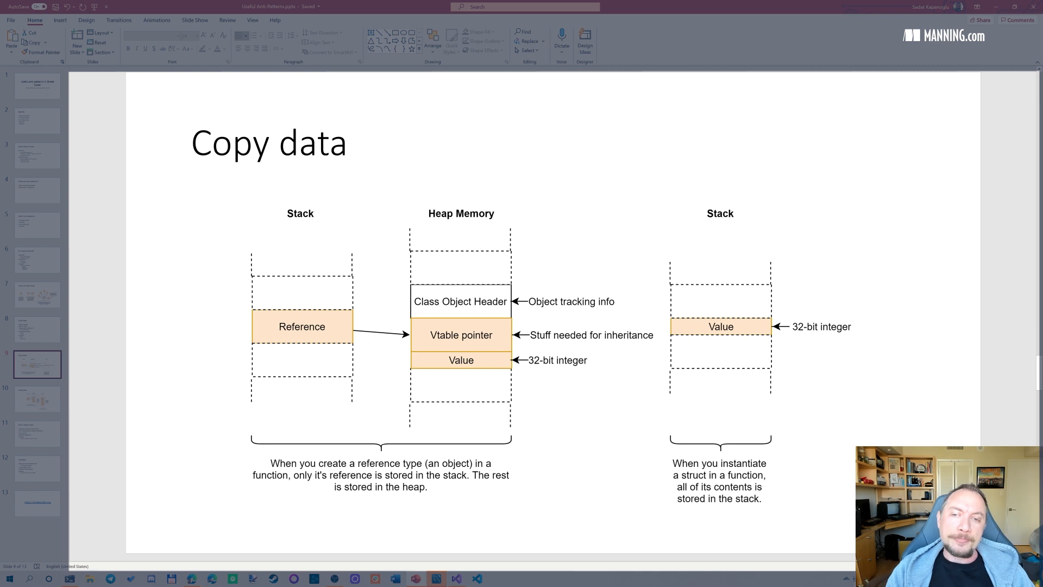
mouse_move(502, 163)
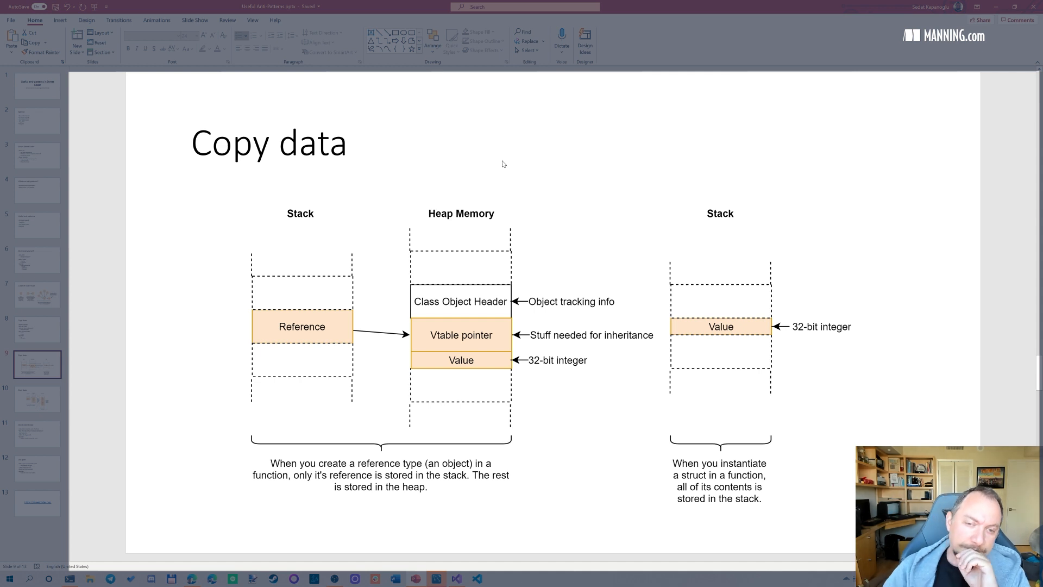
mouse_move(308, 214)
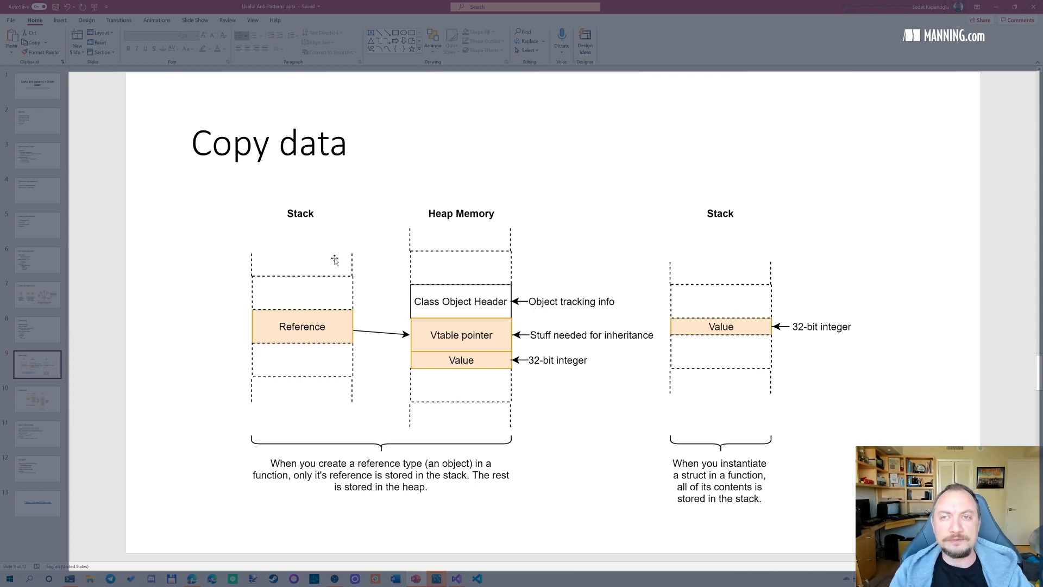
mouse_move(400, 417)
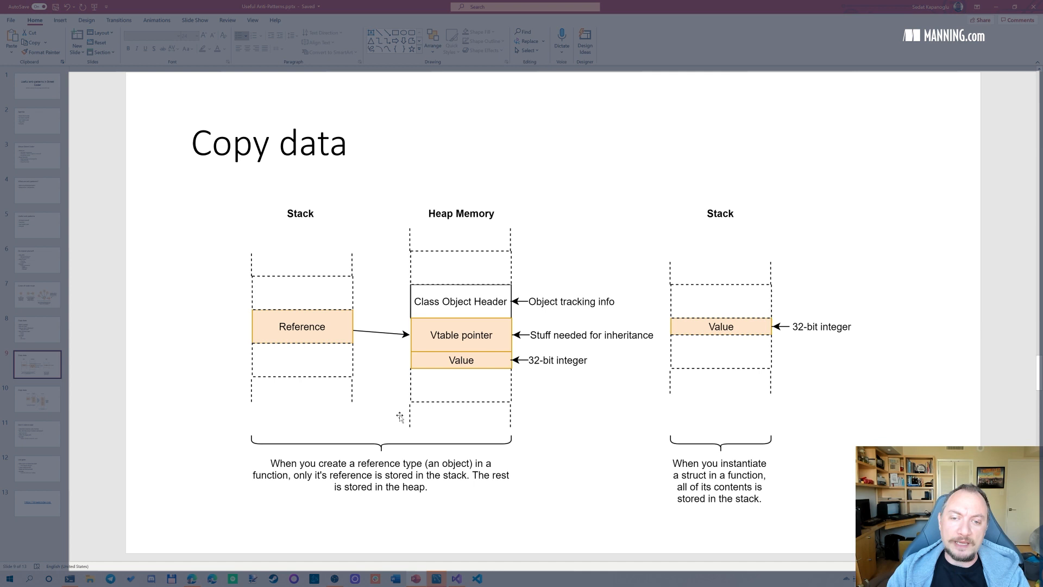
mouse_move(244, 290)
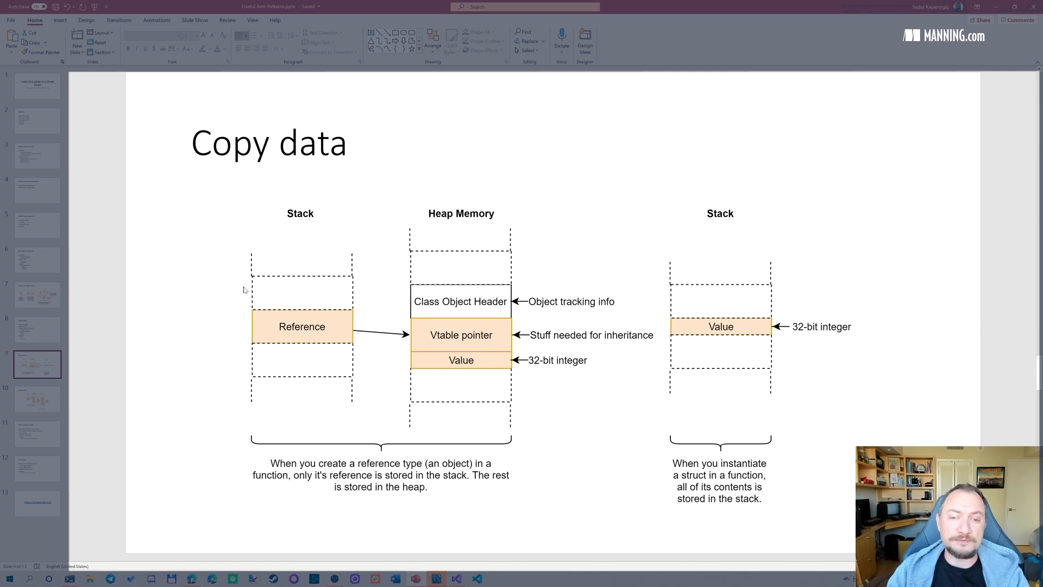
mouse_move(367, 364)
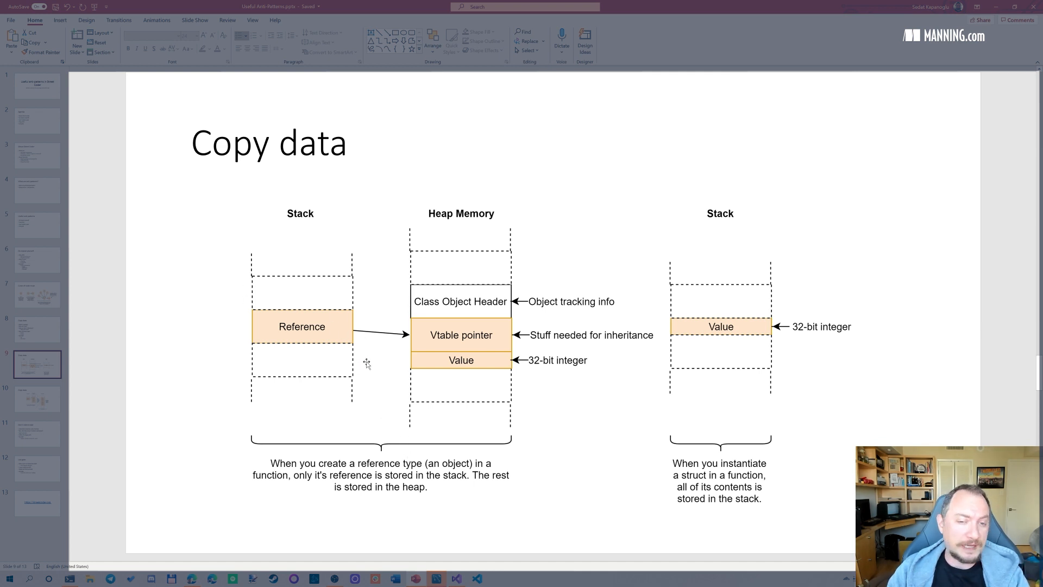
mouse_move(582, 323)
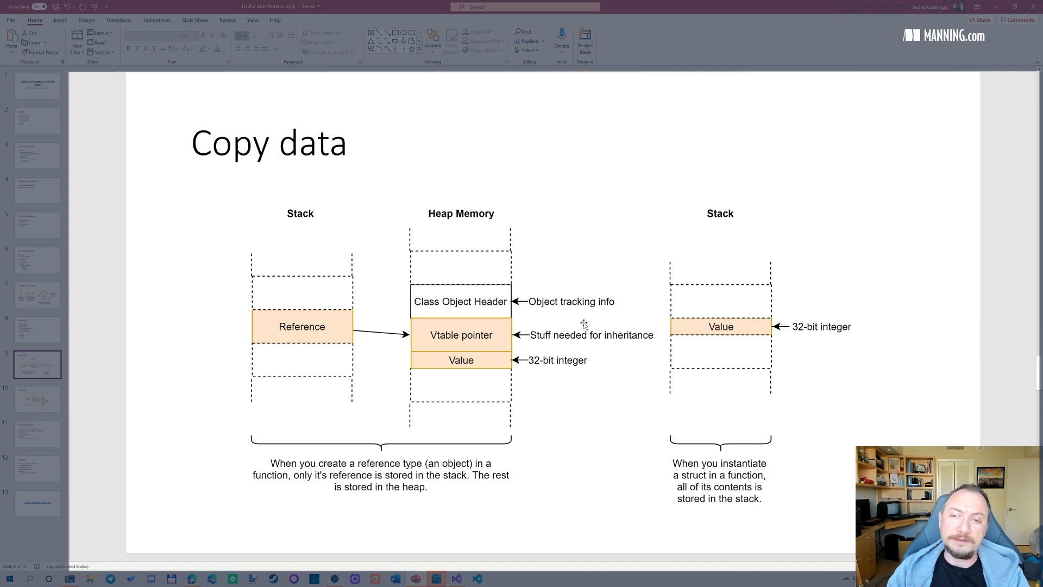
mouse_move(500, 231)
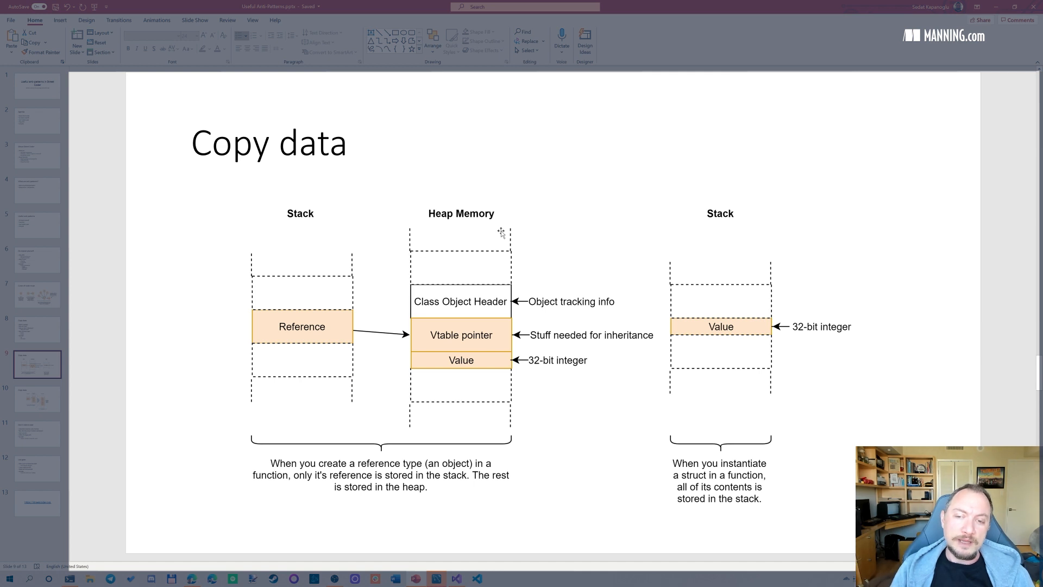
mouse_move(489, 372)
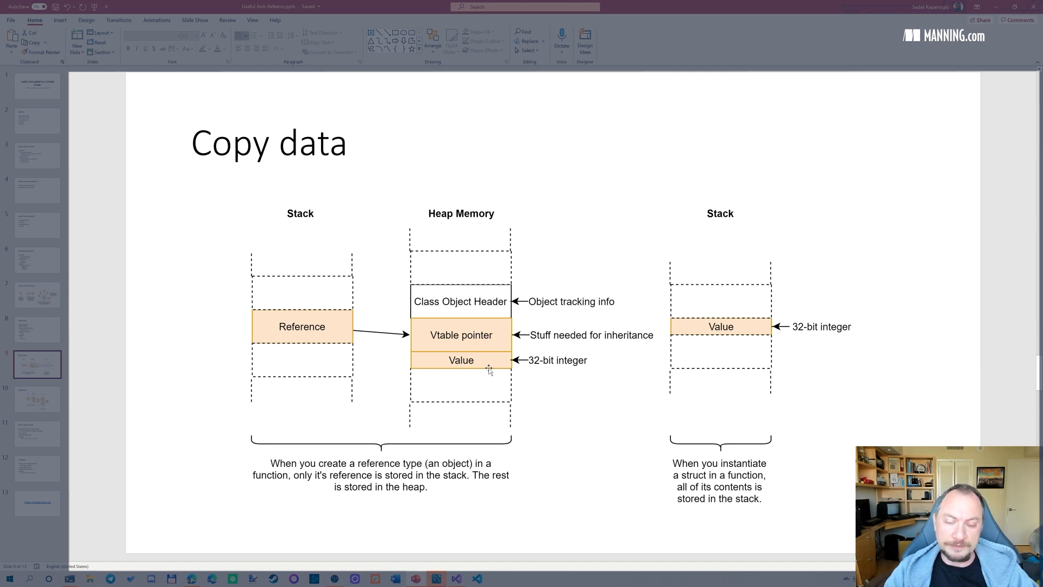
mouse_move(494, 275)
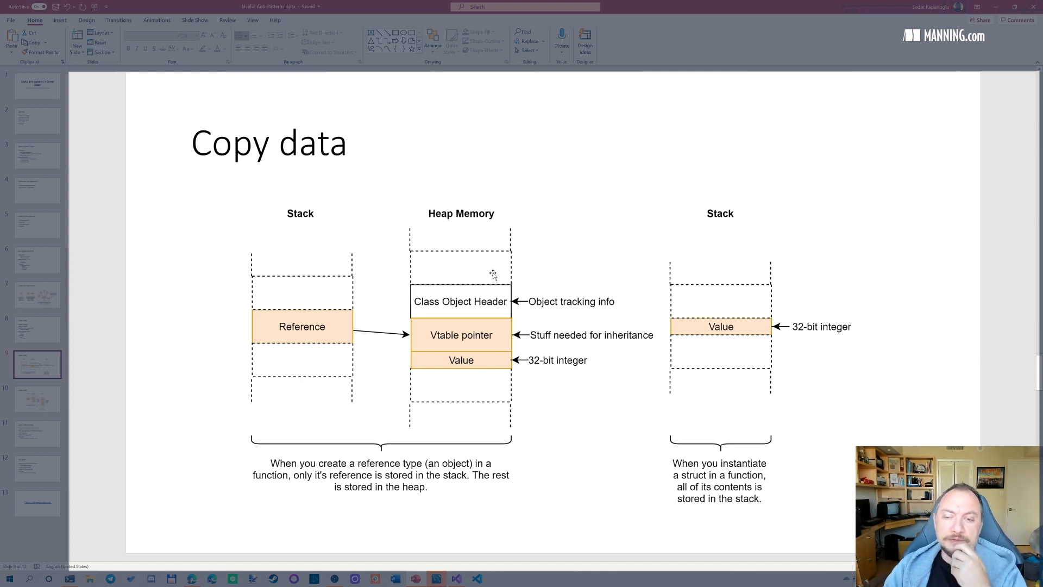
mouse_move(458, 350)
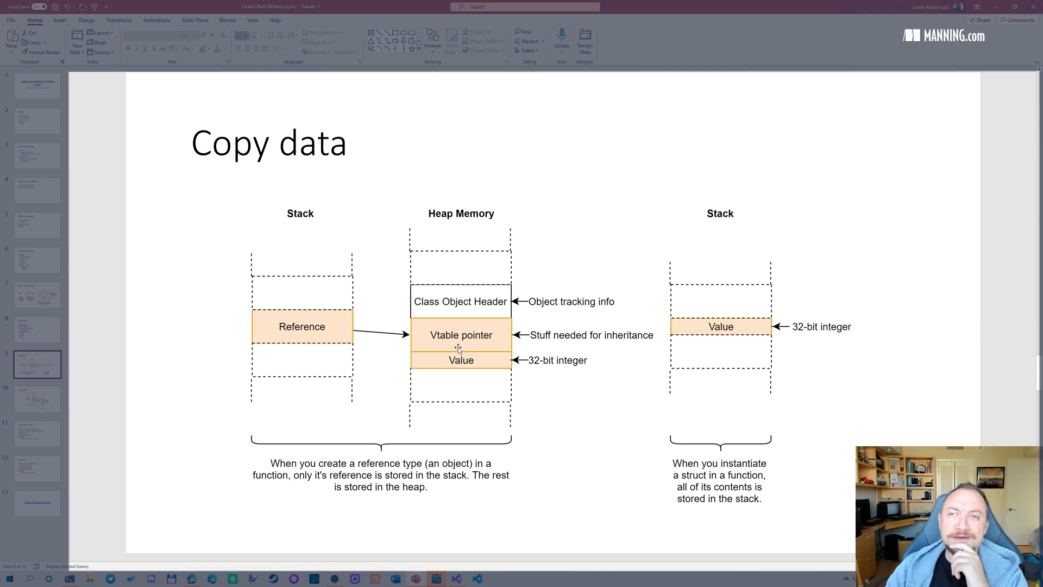
mouse_move(421, 293)
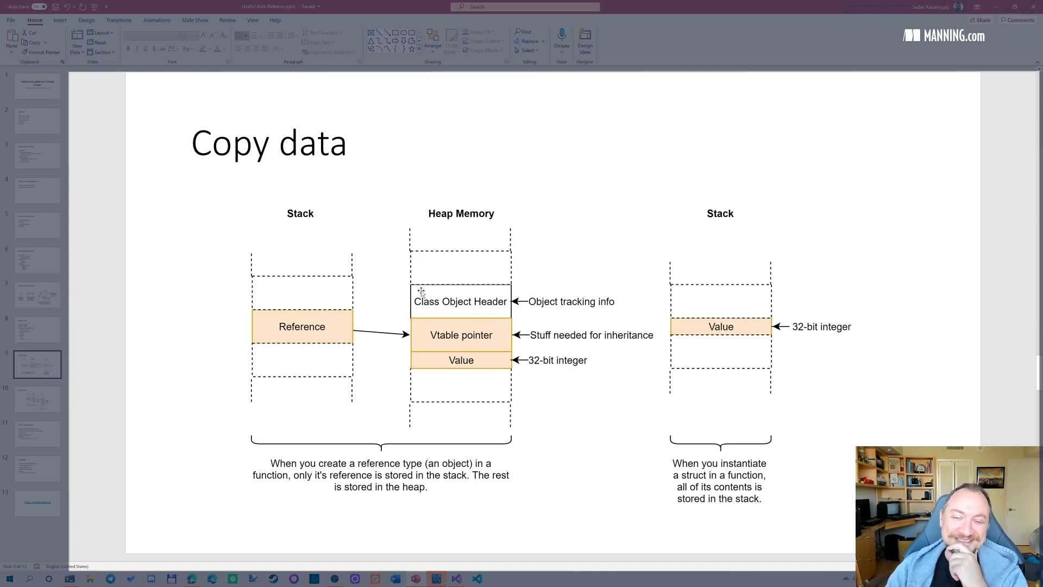
mouse_move(457, 369)
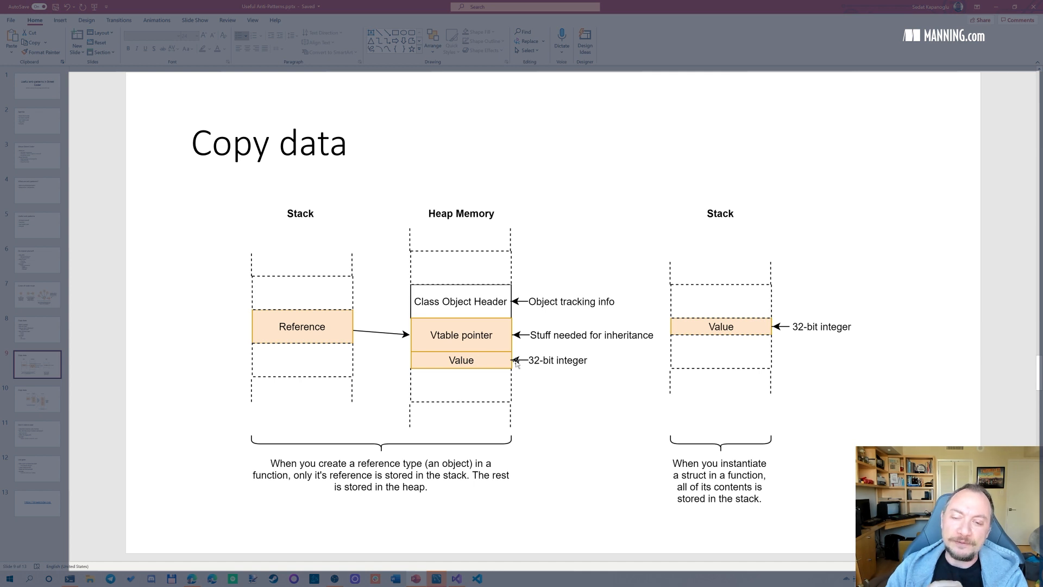
mouse_move(582, 365)
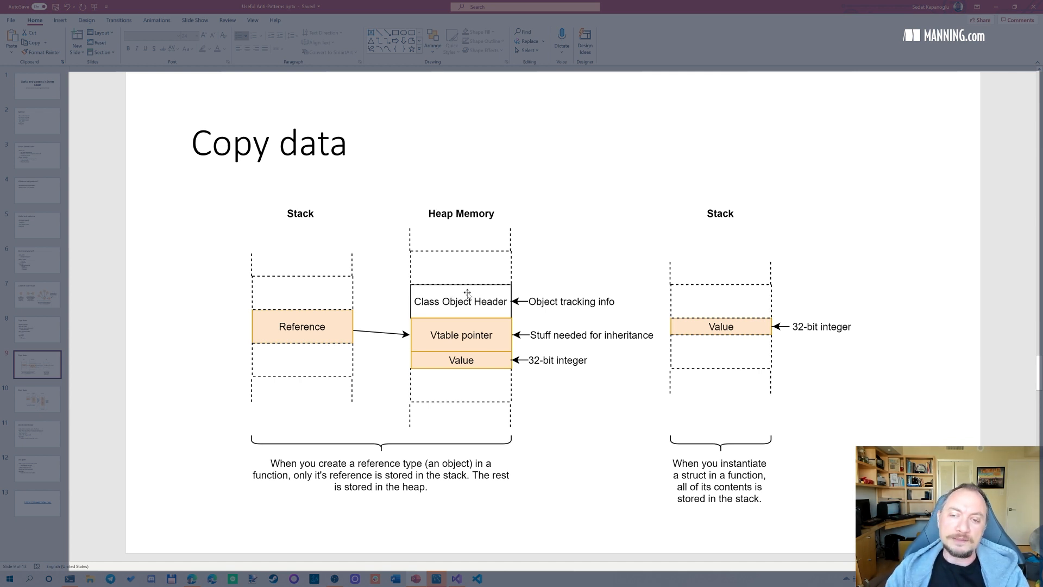
mouse_move(494, 297)
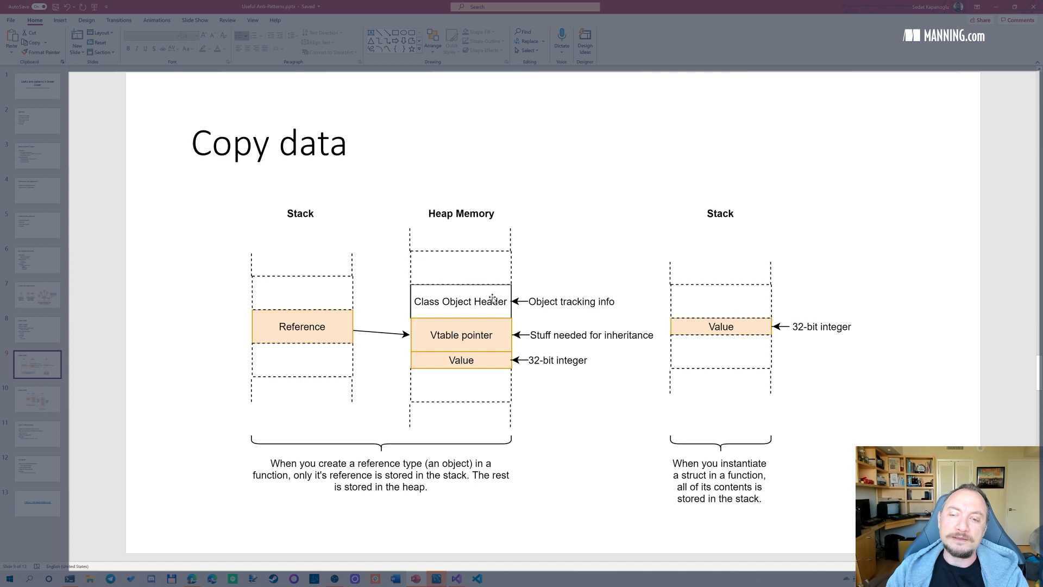
mouse_move(442, 362)
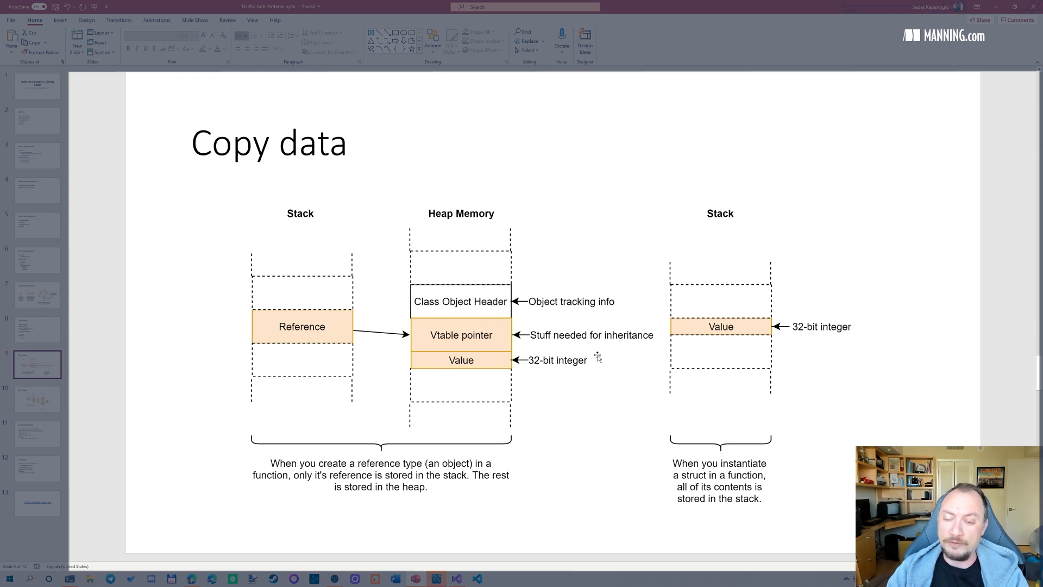
mouse_move(328, 309)
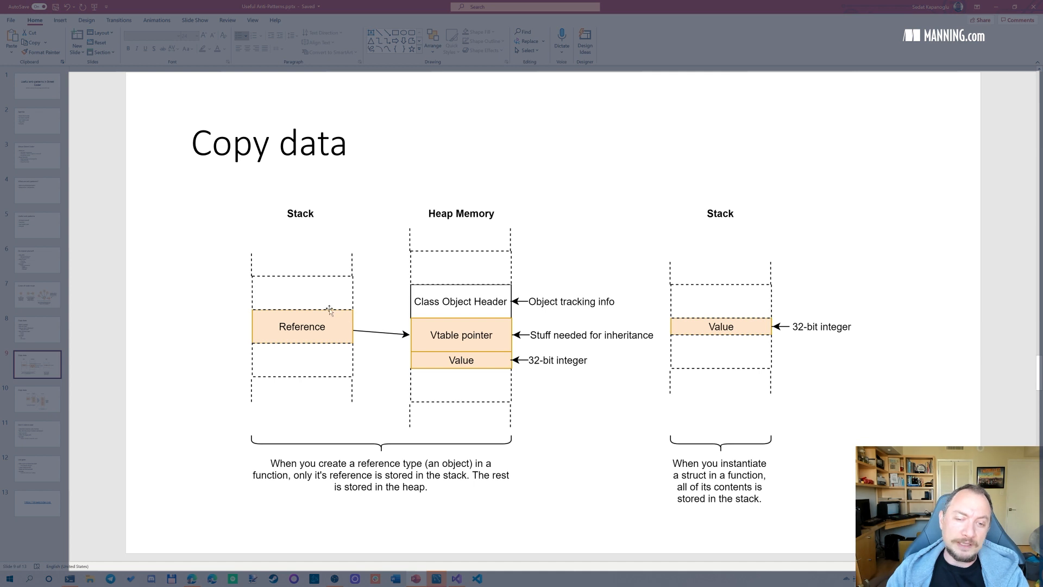
mouse_move(528, 318)
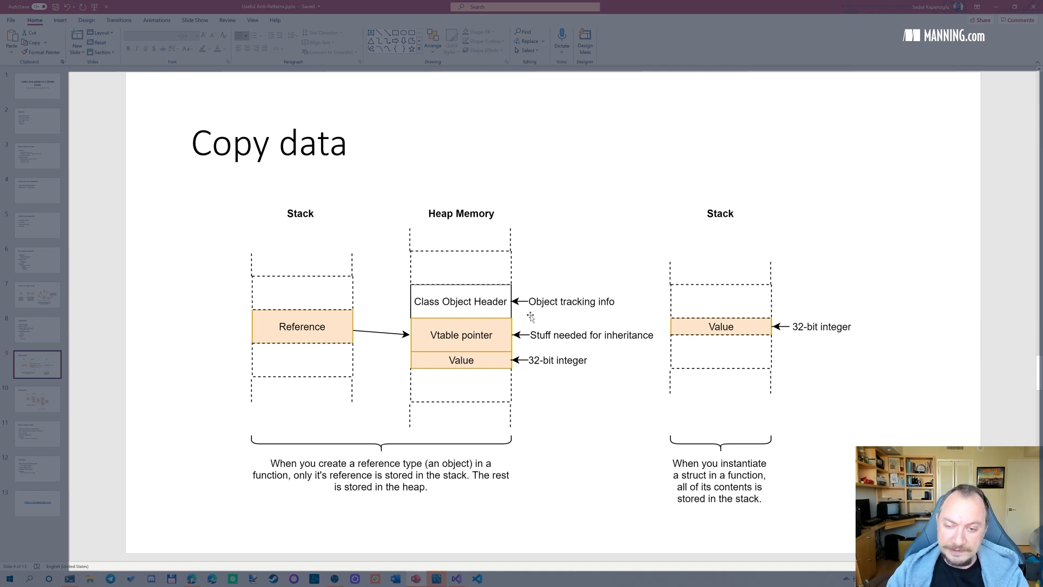
mouse_move(546, 371)
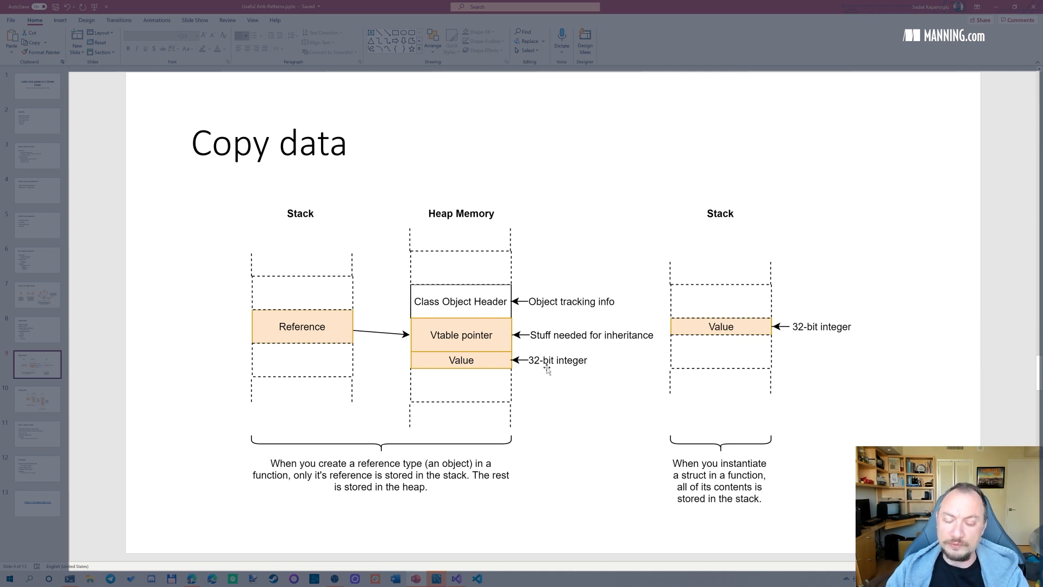
mouse_move(791, 332)
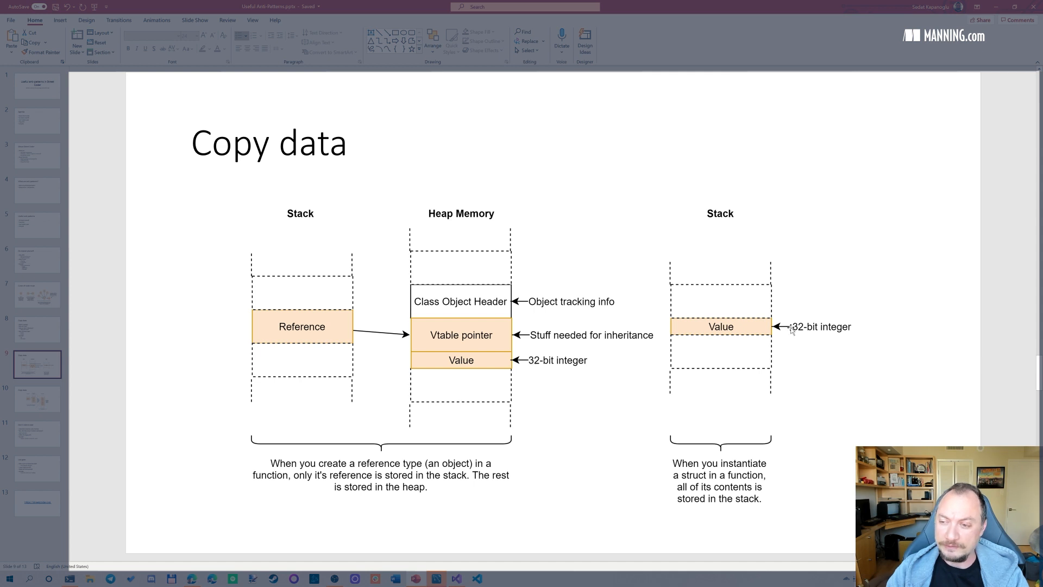
mouse_move(720, 397)
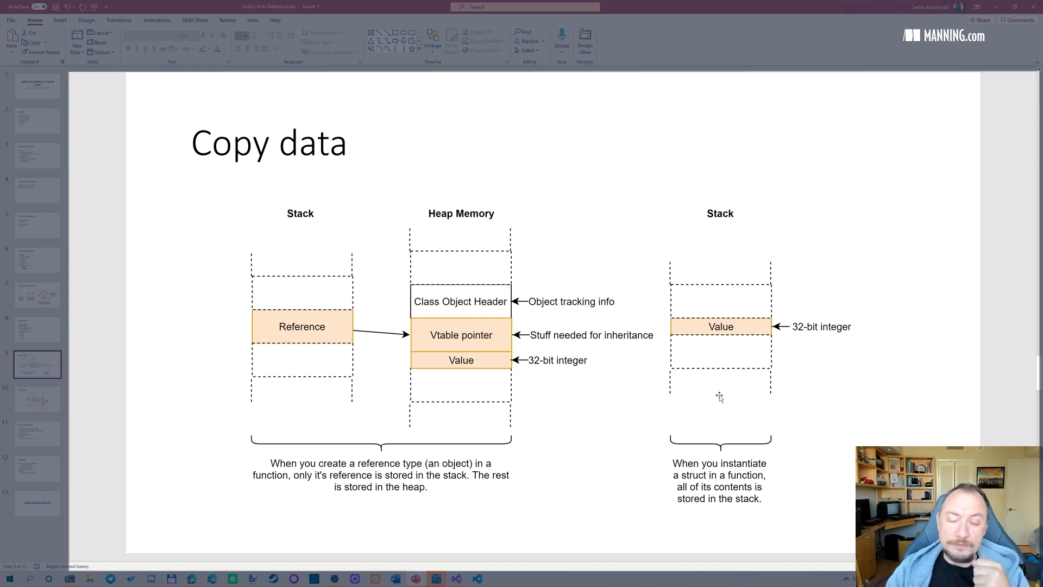
mouse_move(470, 372)
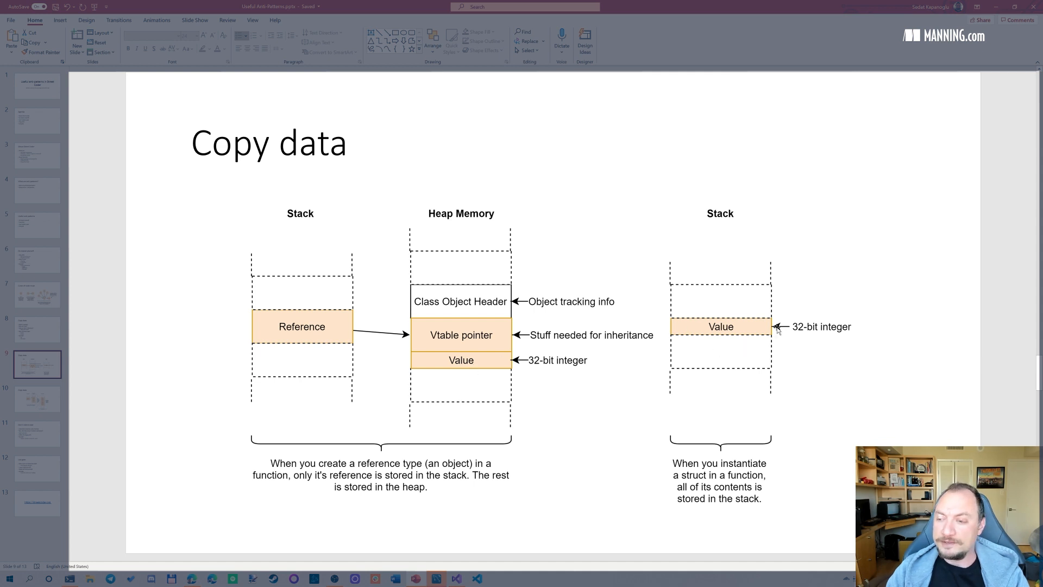
mouse_move(851, 330)
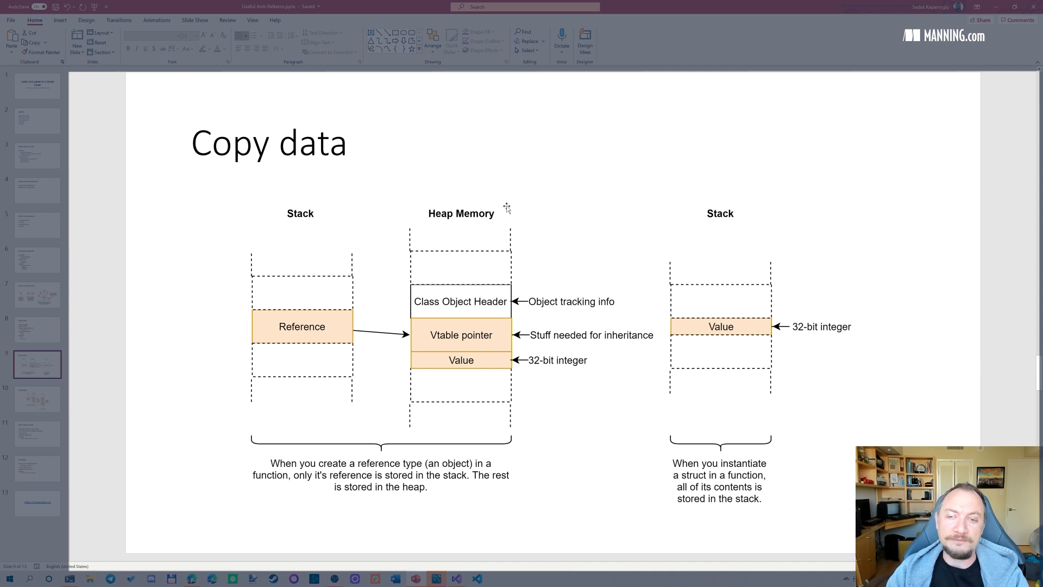
mouse_move(474, 306)
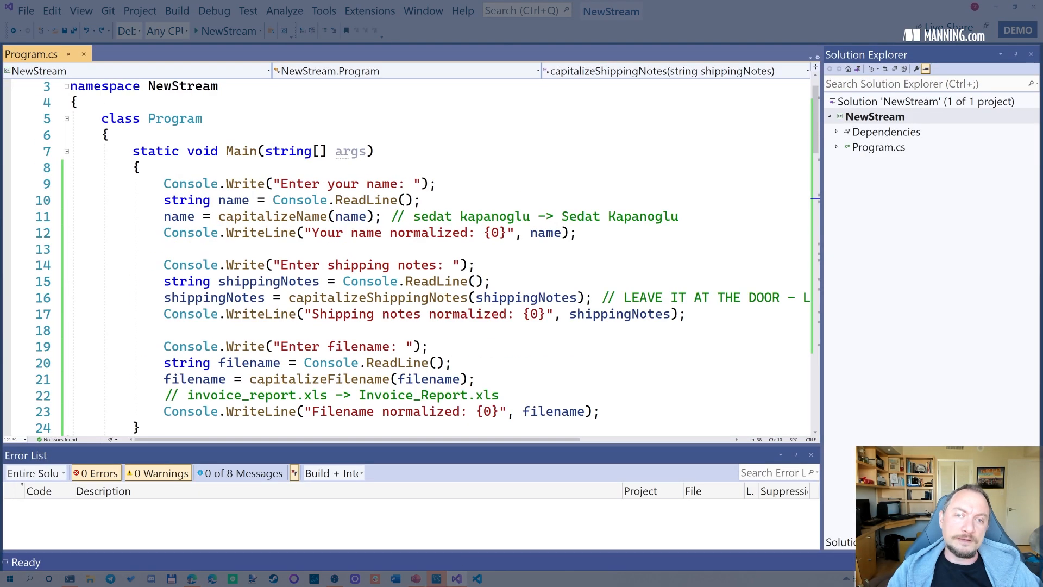
Step: Create a new Class item named CustomerId in the NewStream project
scroll(down, 3)
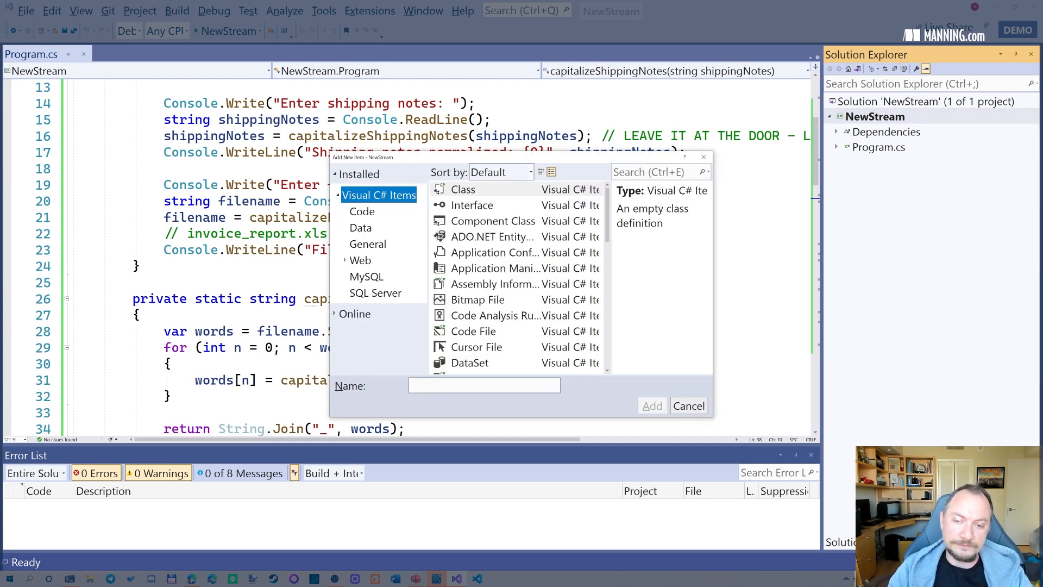
click(463, 189)
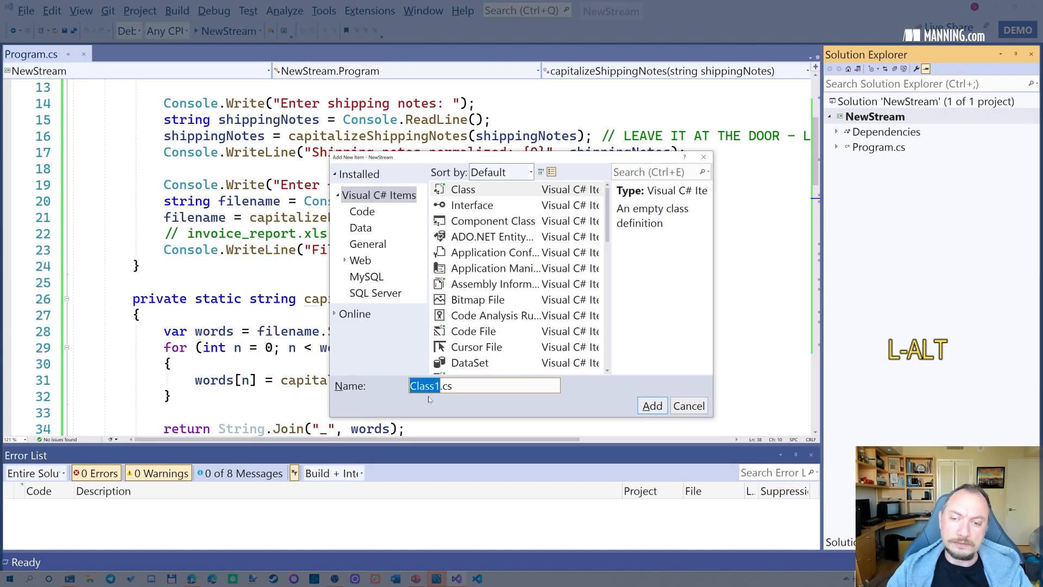
text(Cus)
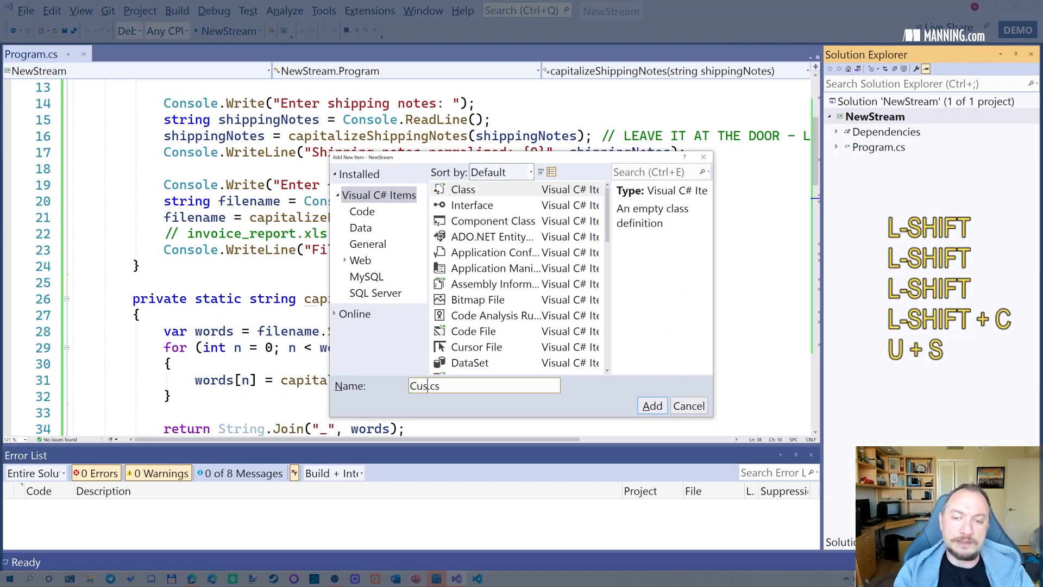
click(652, 405)
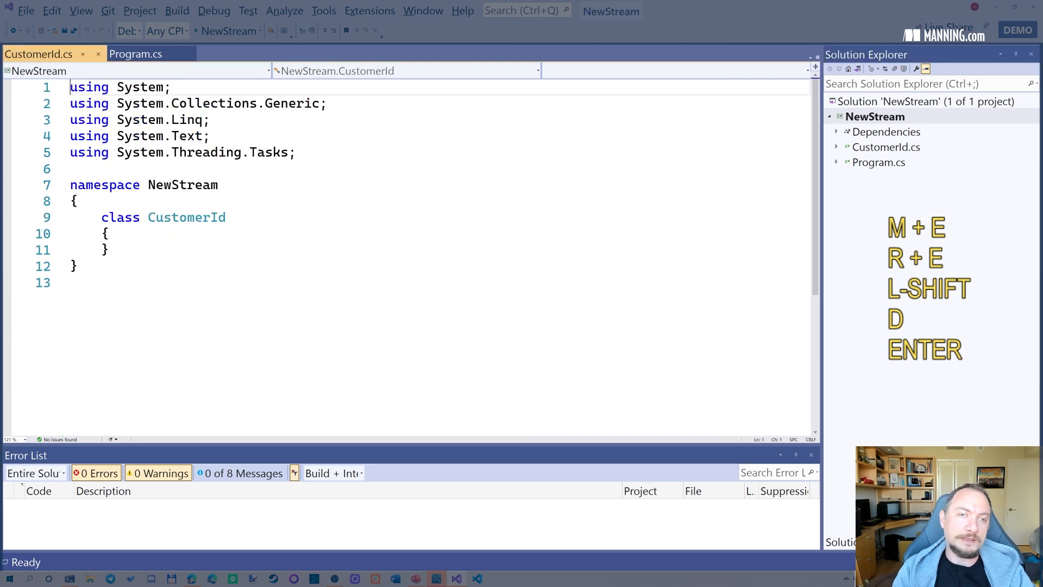
Step: Declare a public int Id property with get/set on the CustomerId class
text(p)
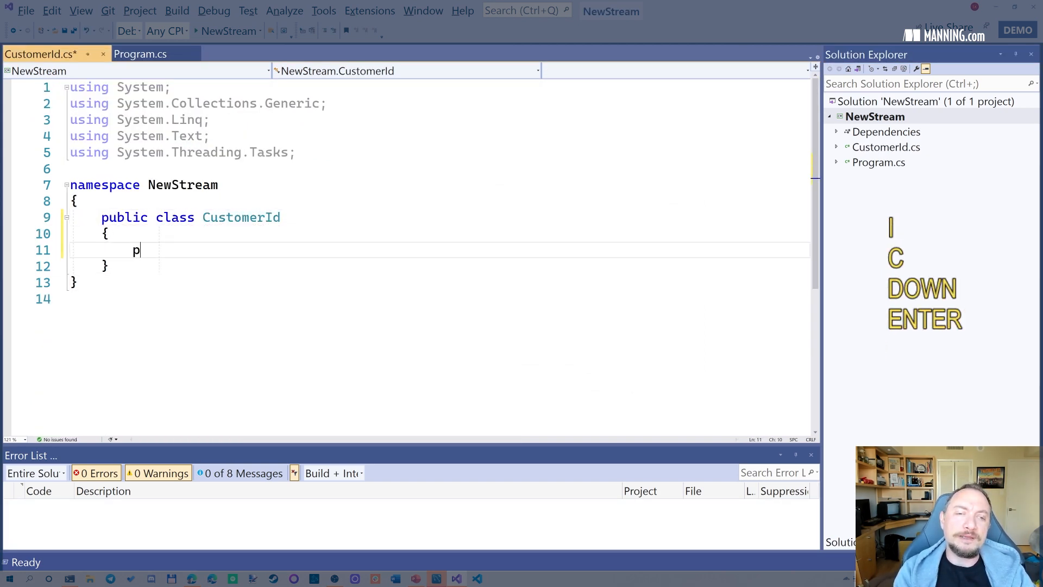
text(ublic int Id { get; set;)
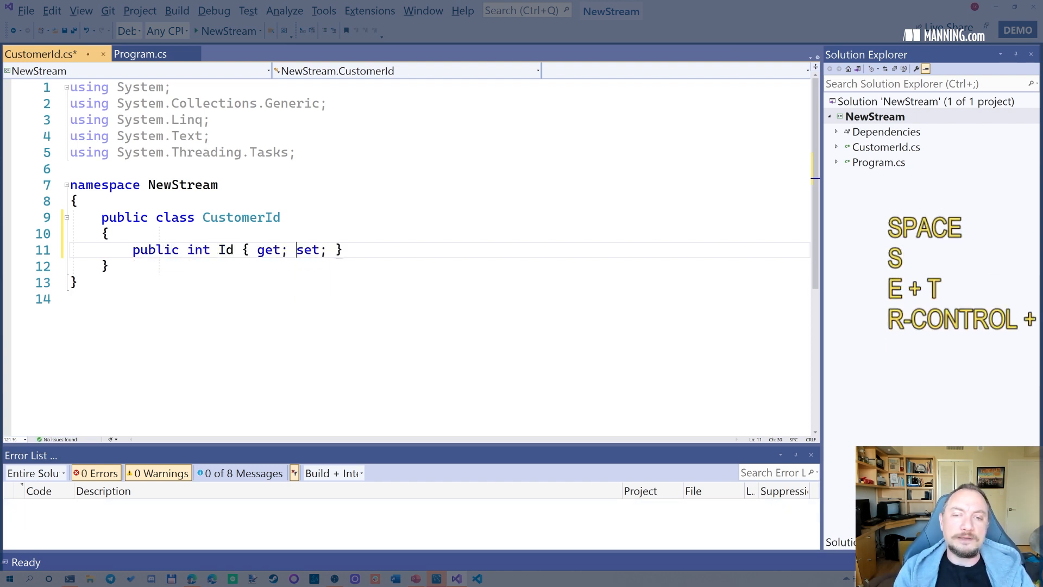
text(private)
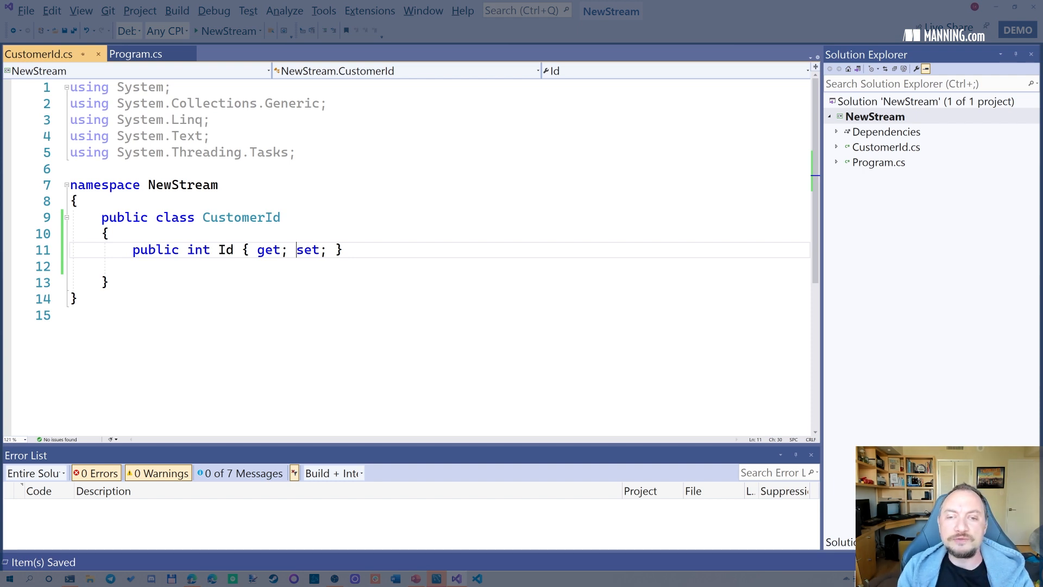
double_click(241, 217)
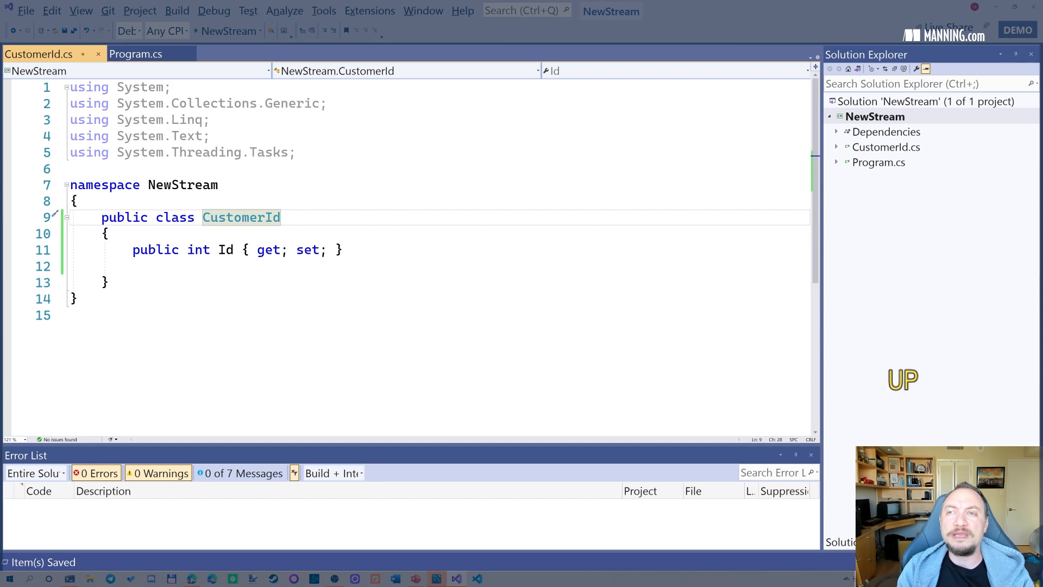
text(//)
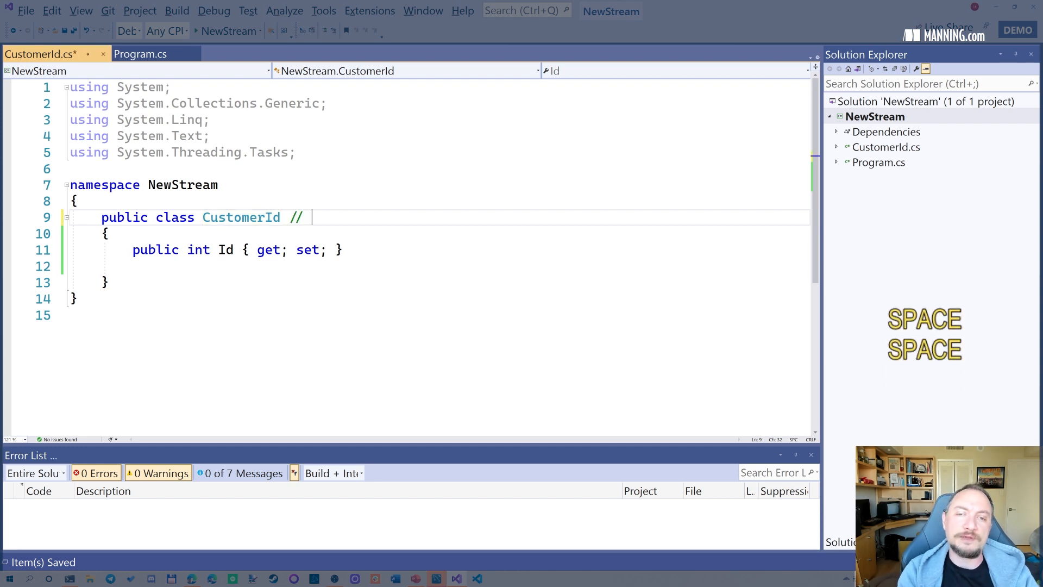
text(1000000)
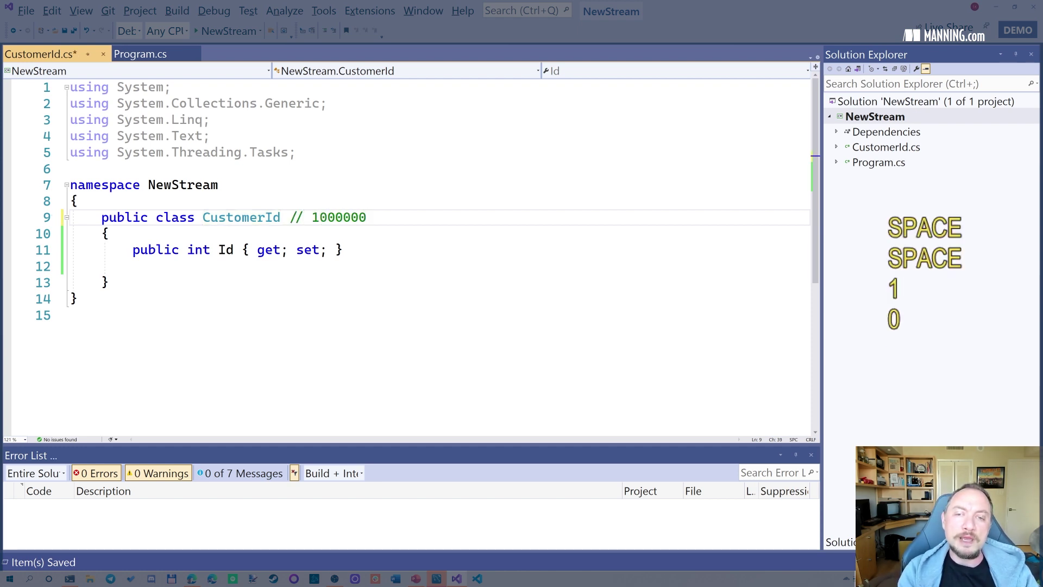
text(-99999)
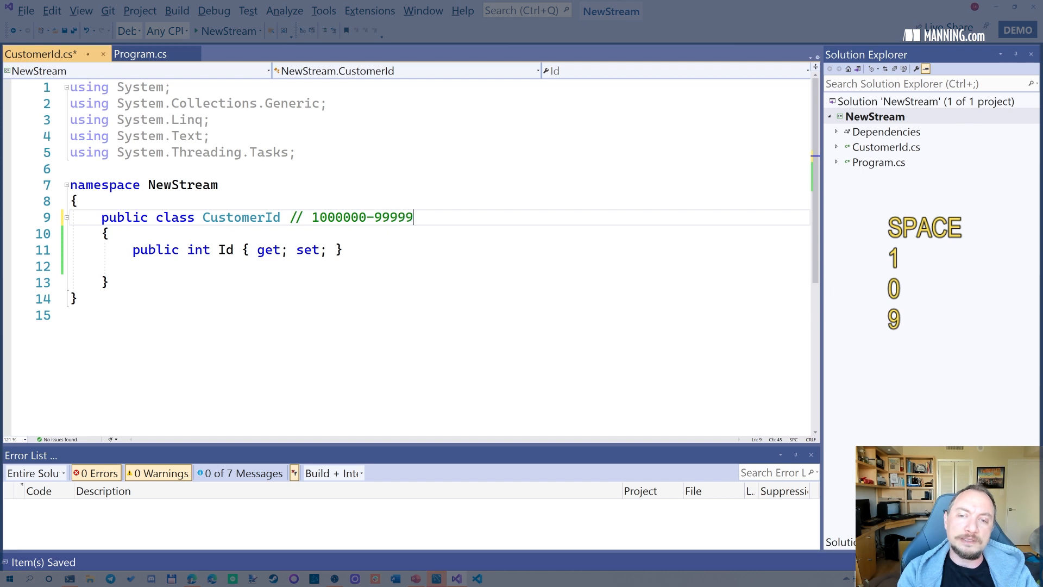
text(9999999)
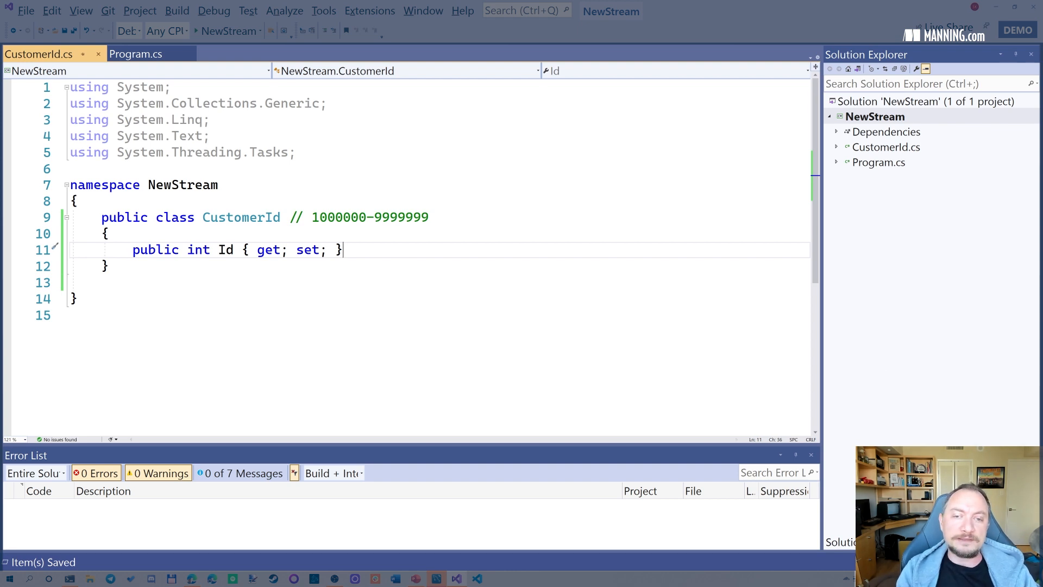
Step: Make the Id setter private and add a constructor taking an int id parameter
text(private)
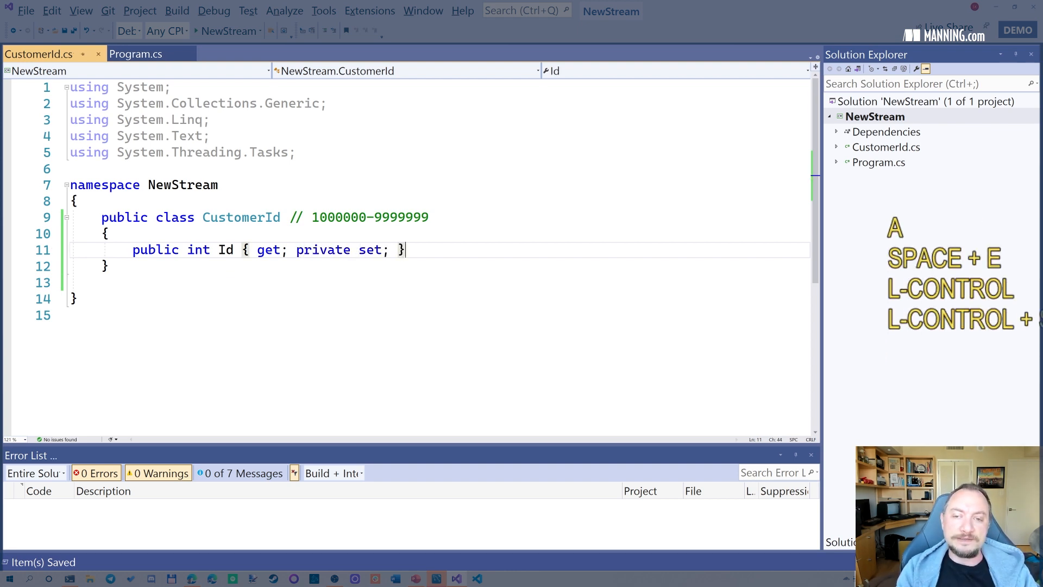
key(Enter)
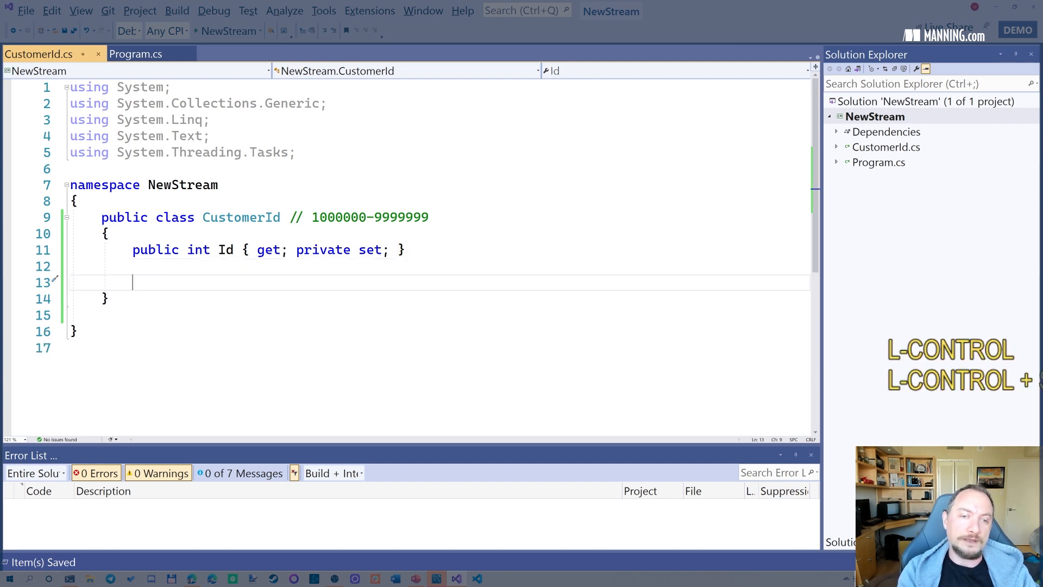
text(ctor)
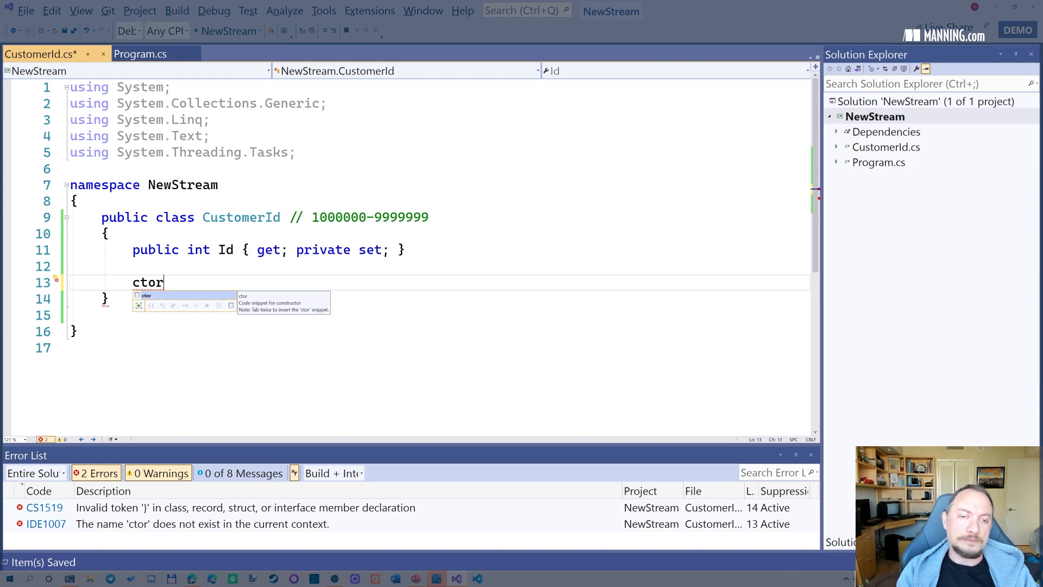
key(Tab)
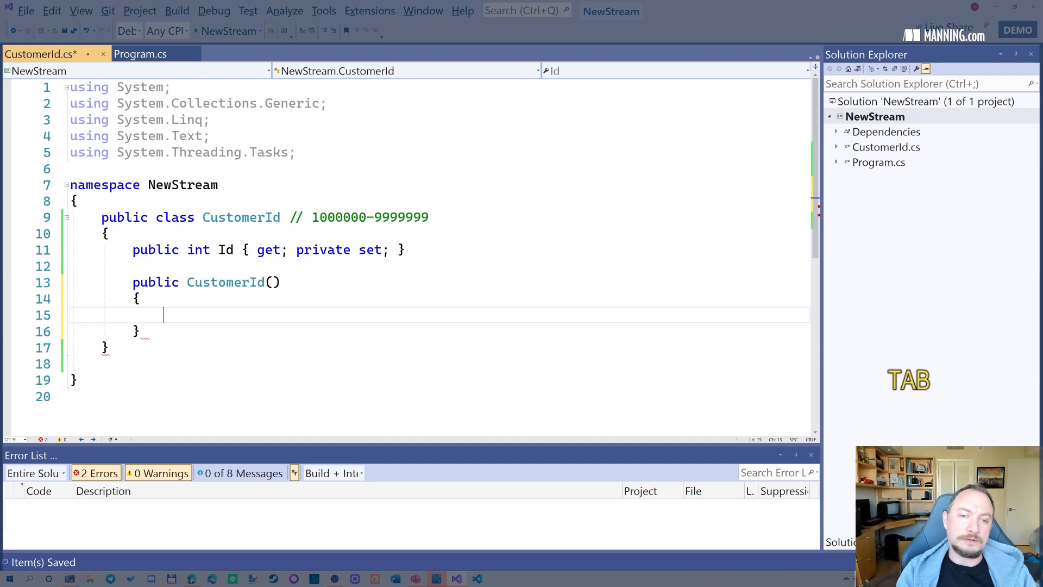
key(Up)
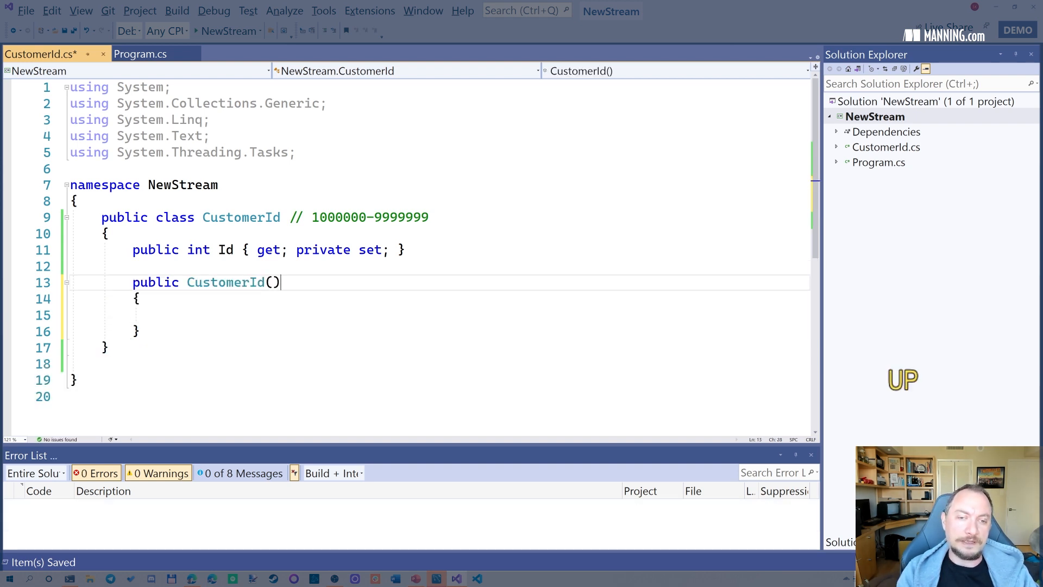
text(int id)
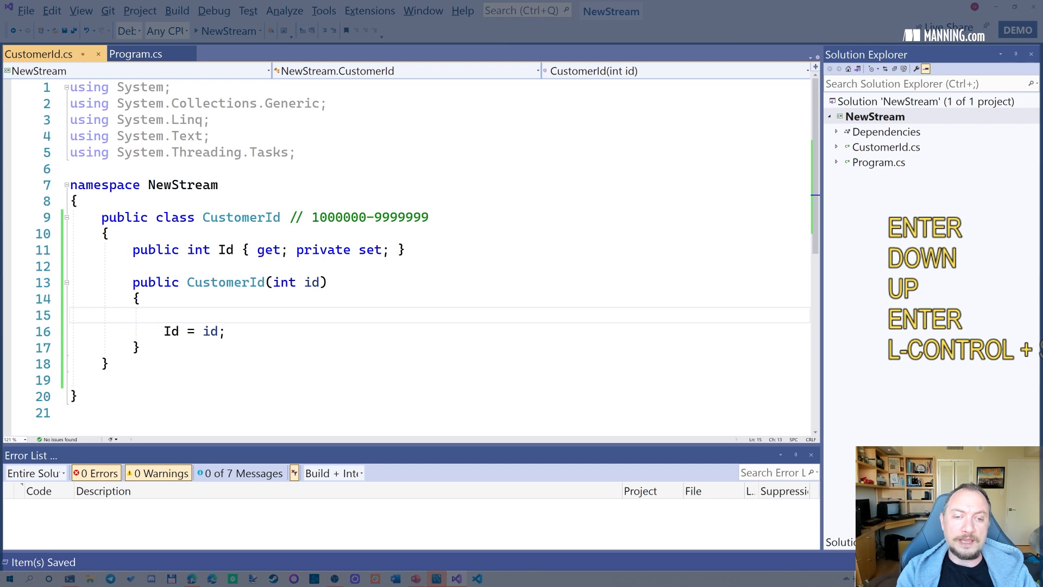
Step: Throw ArgumentOutOfRangeException(nameof(id)) when id is below 1000000 or above 9999999
text(if (id)
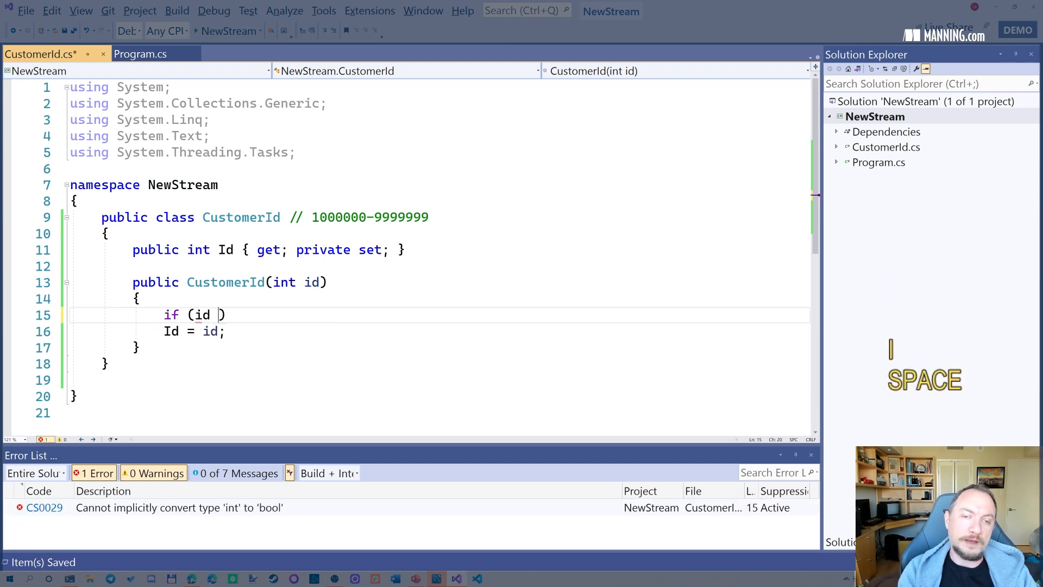
text(< 1000000 || id >)
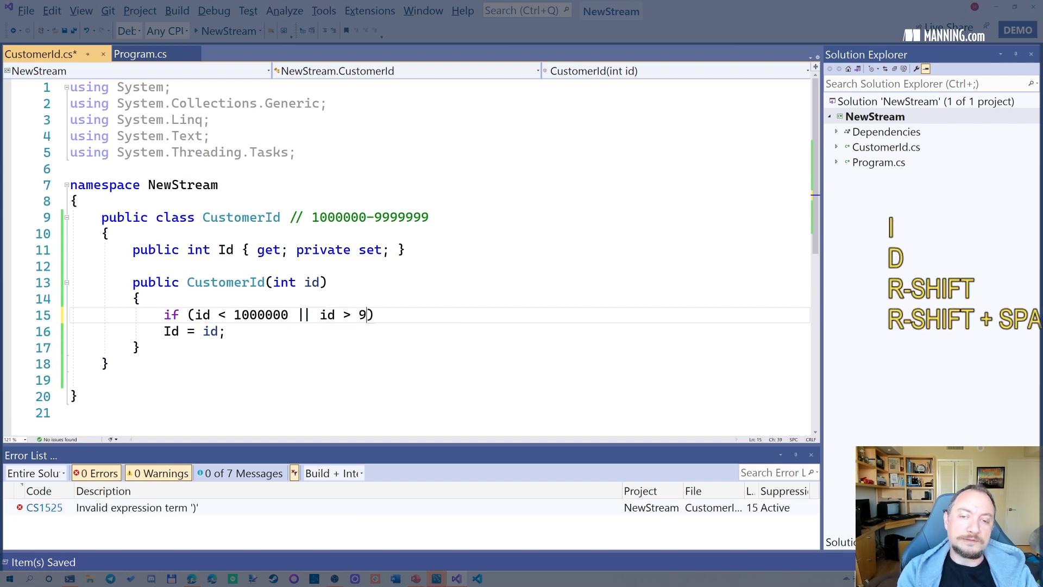
text(999999)
text(throw)
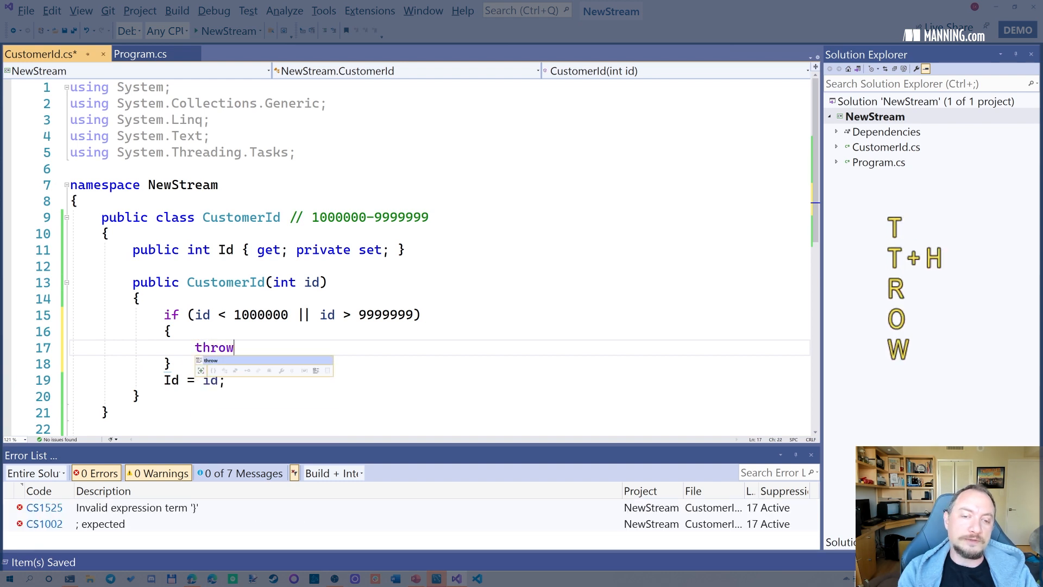
text(new Argu)
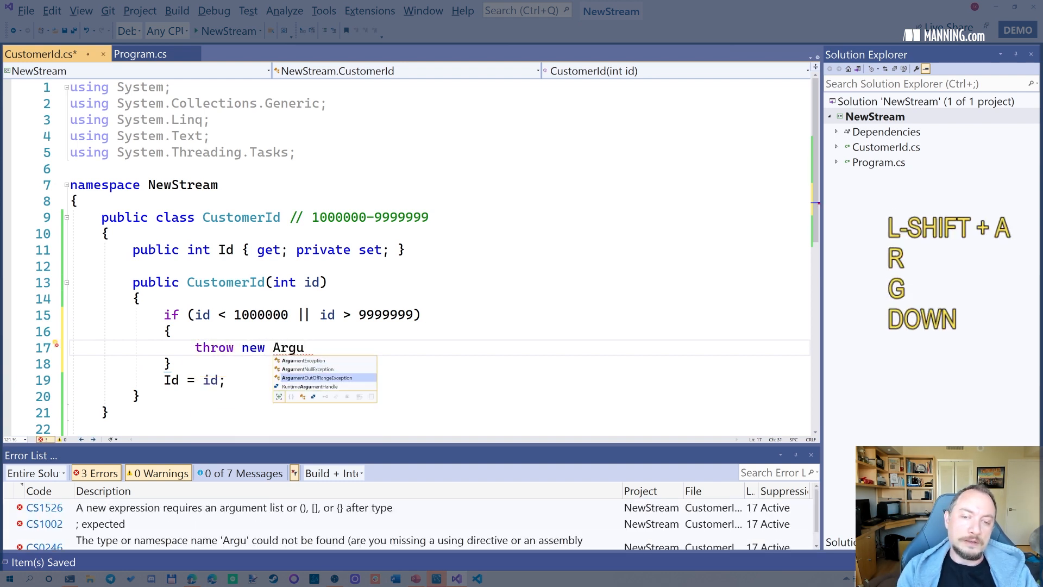
text(ArgumentOutOfRangeException(nameof)
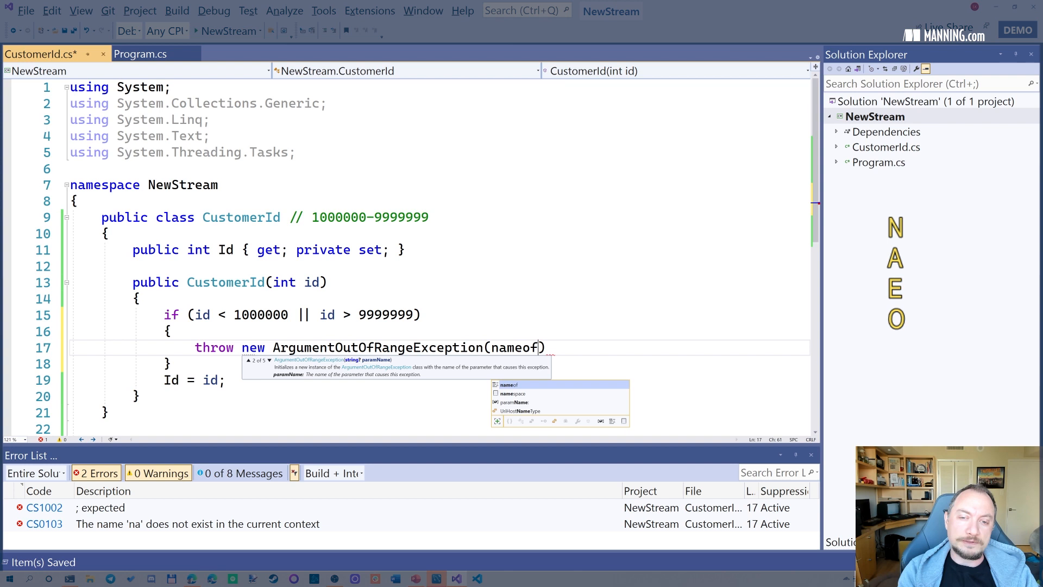
text((id));)
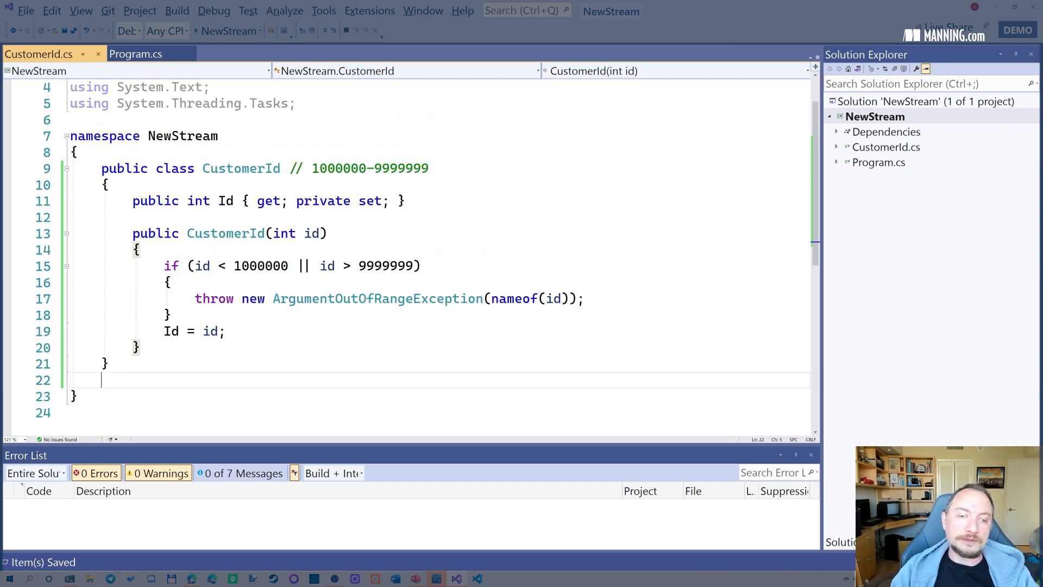
Step: Add a public class Test and begin a DoSomethingWithTheCustomer(Customer method
text(public c)
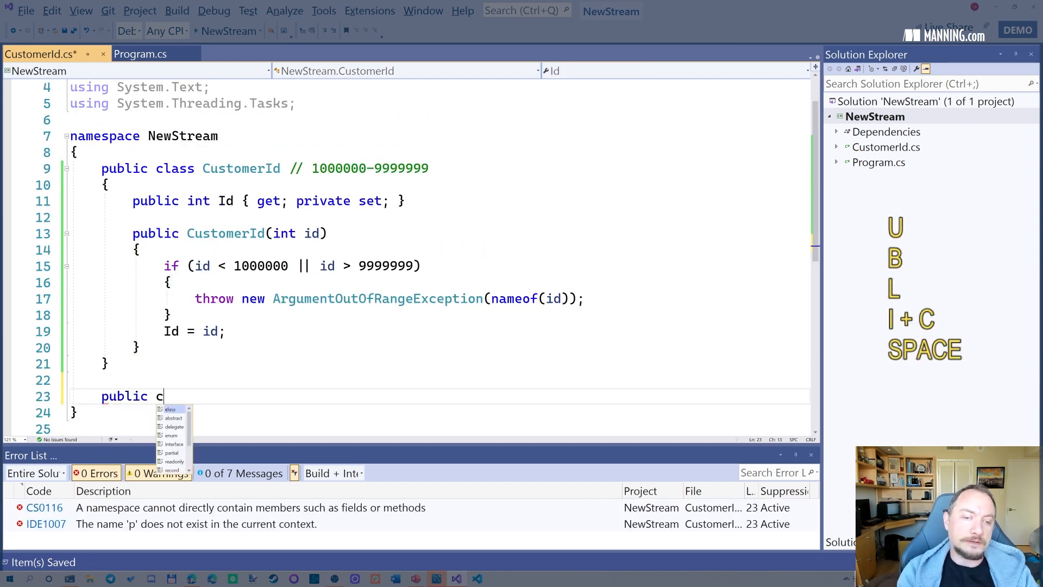
text(lass Test())
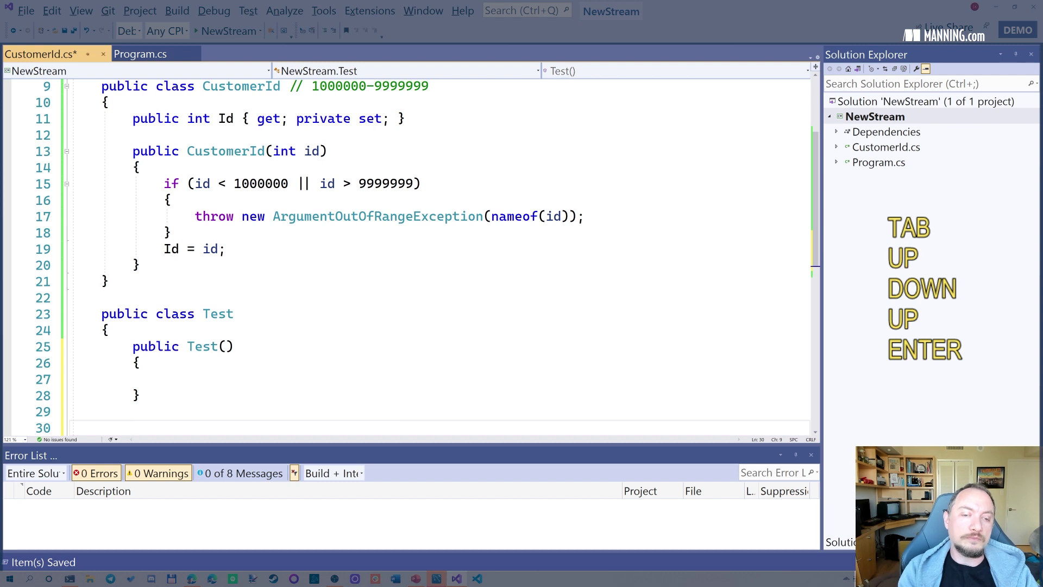
text(public)
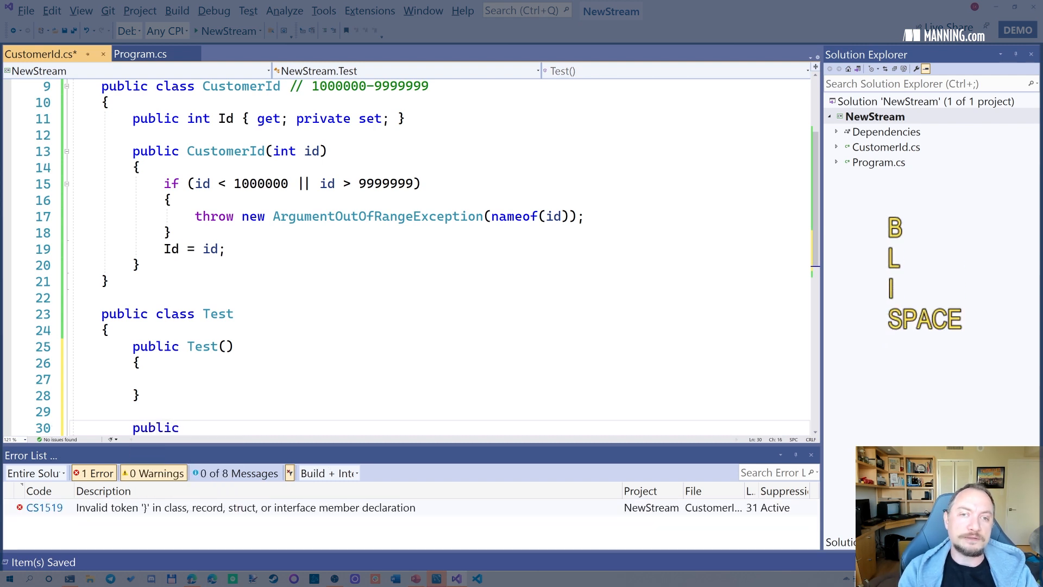
text(DoS)
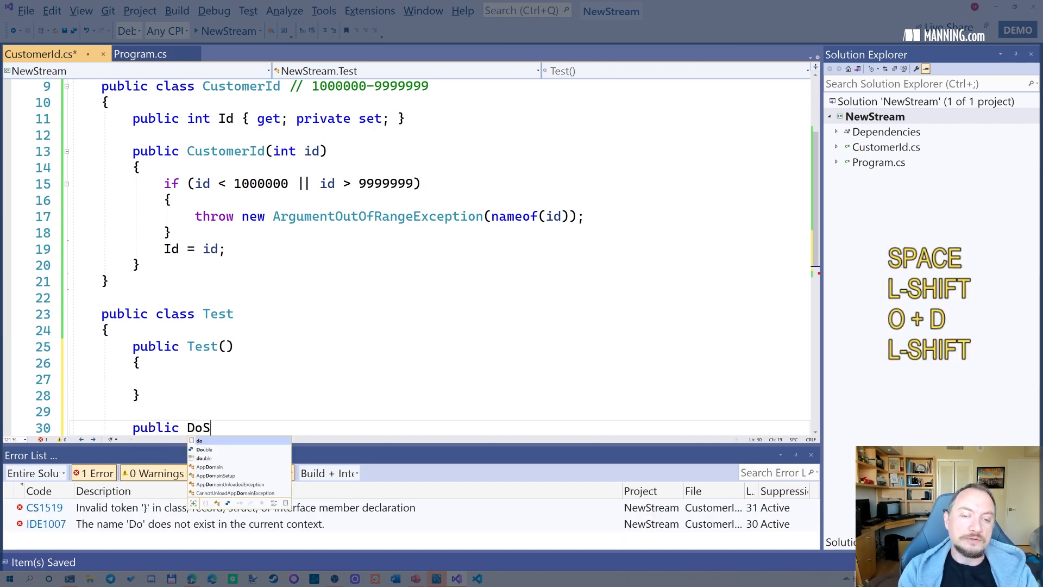
text(omethingWithTheCus)
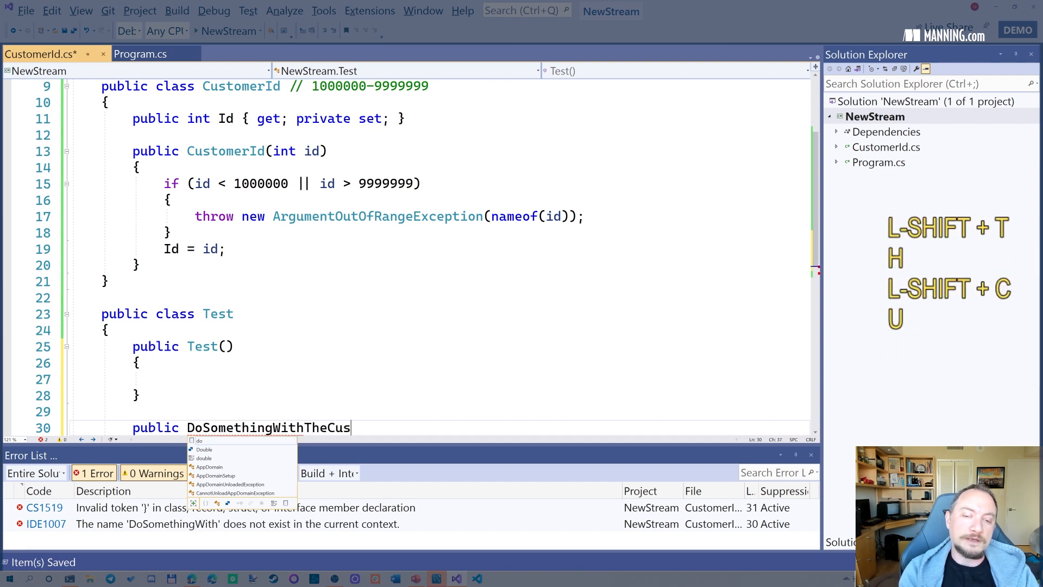
text(tomer(Customer)
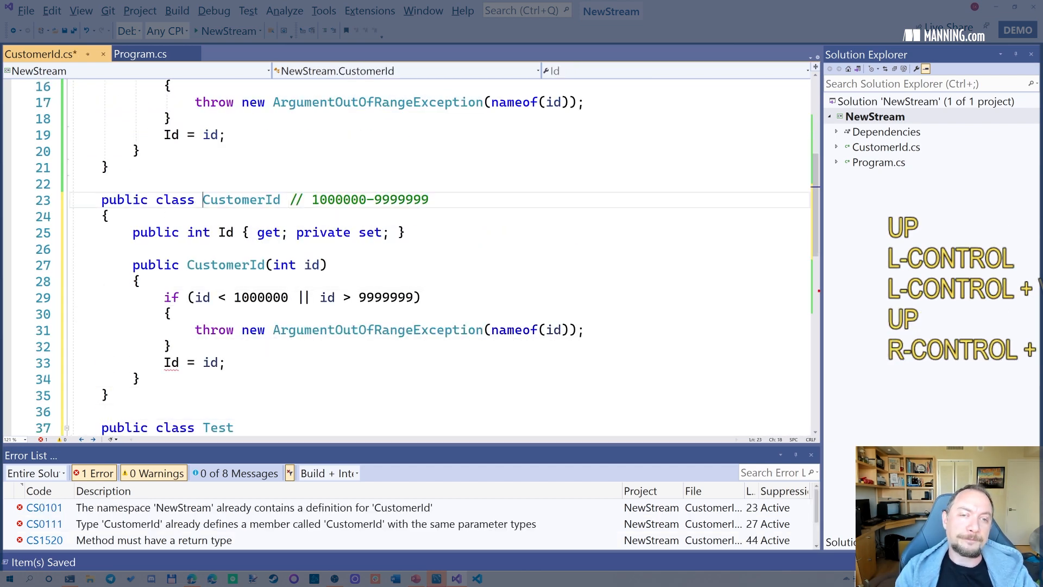
Step: Rename the duplicate class and its constructor to UserId and give the Test method a CustomerId parameter
text(UserId)
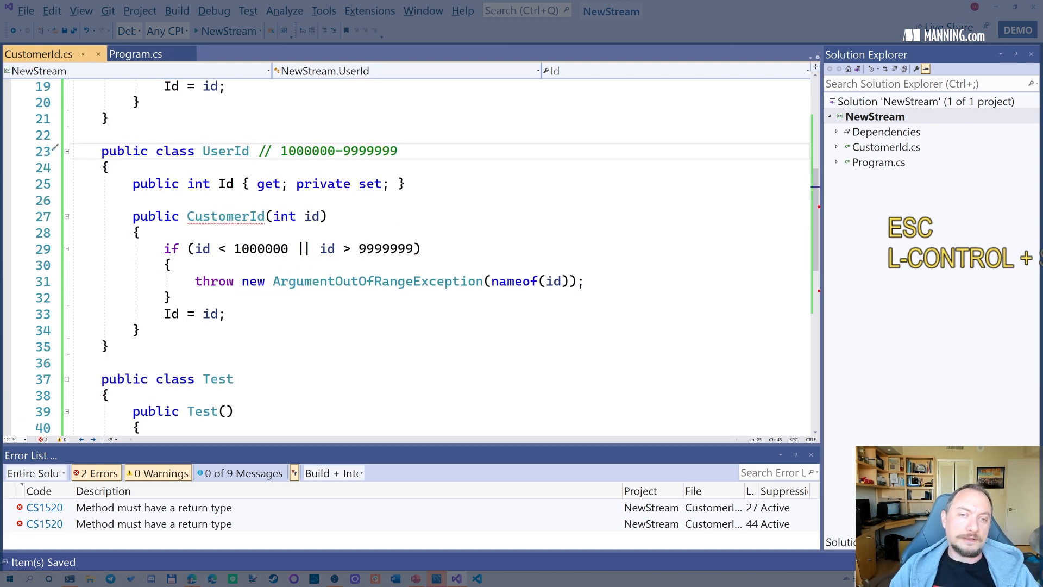
text(UserId)
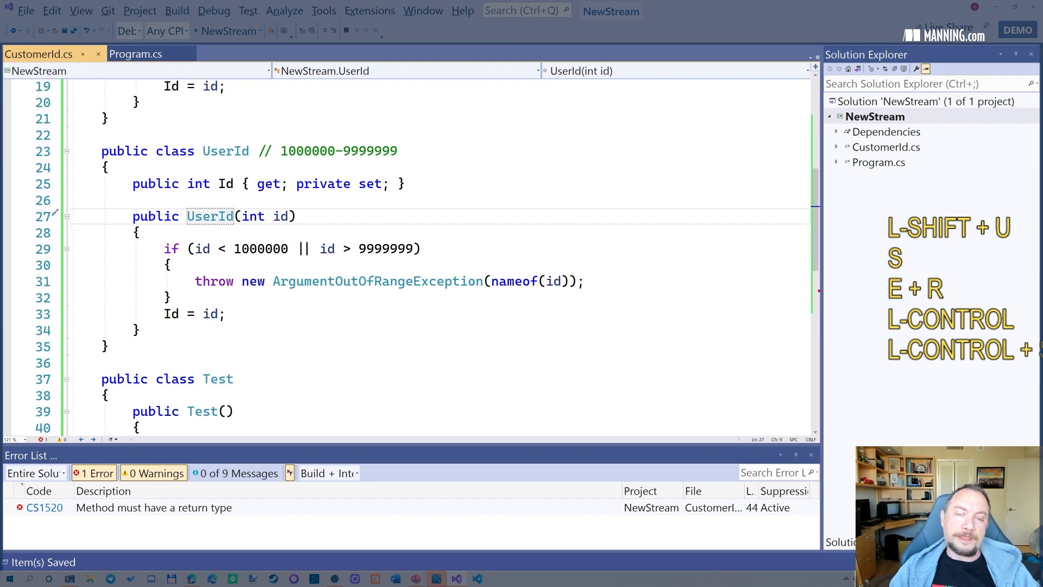
click(293, 150)
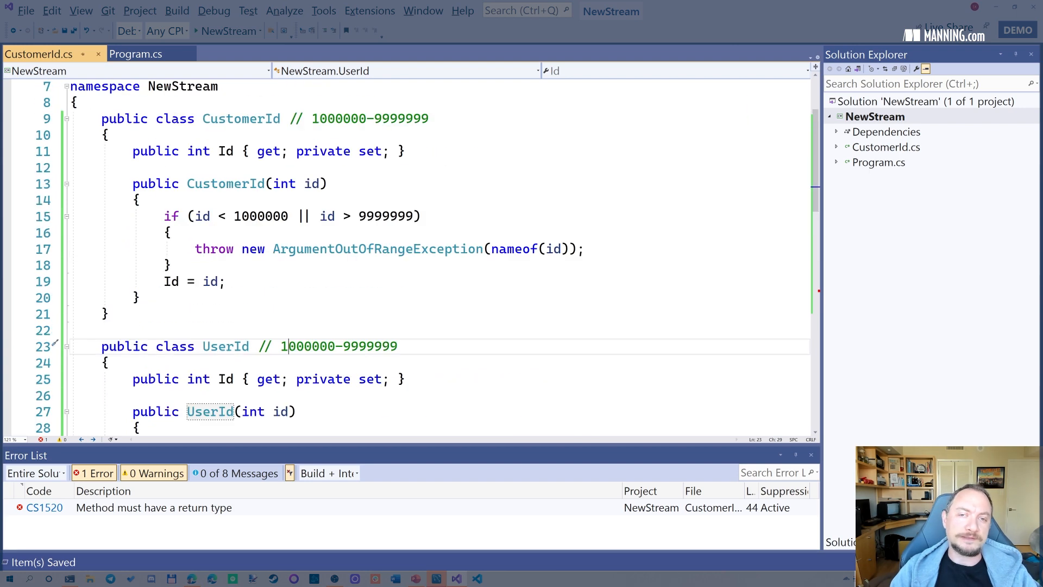
scroll(down, 3)
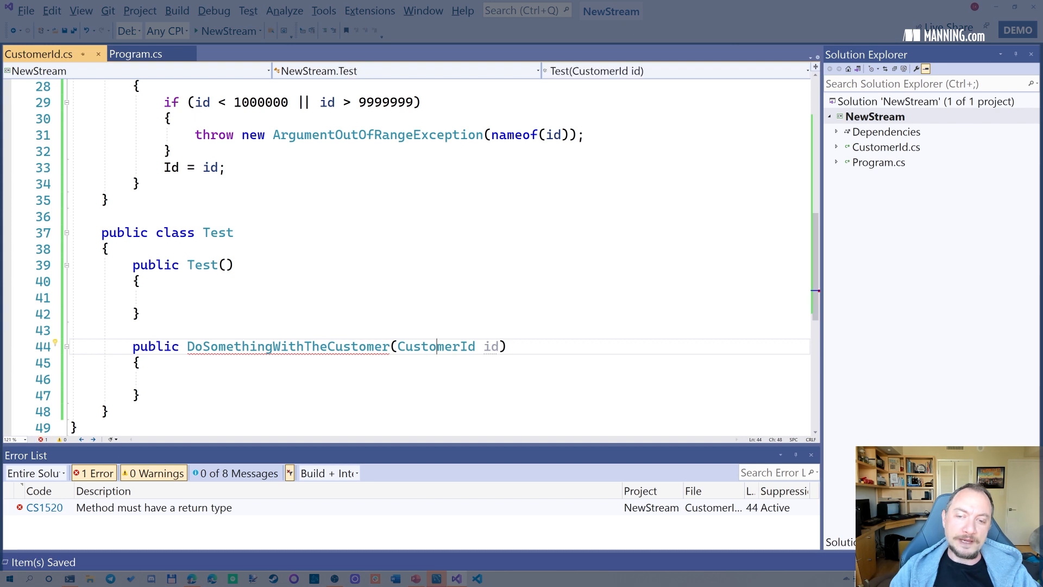
double_click(437, 347)
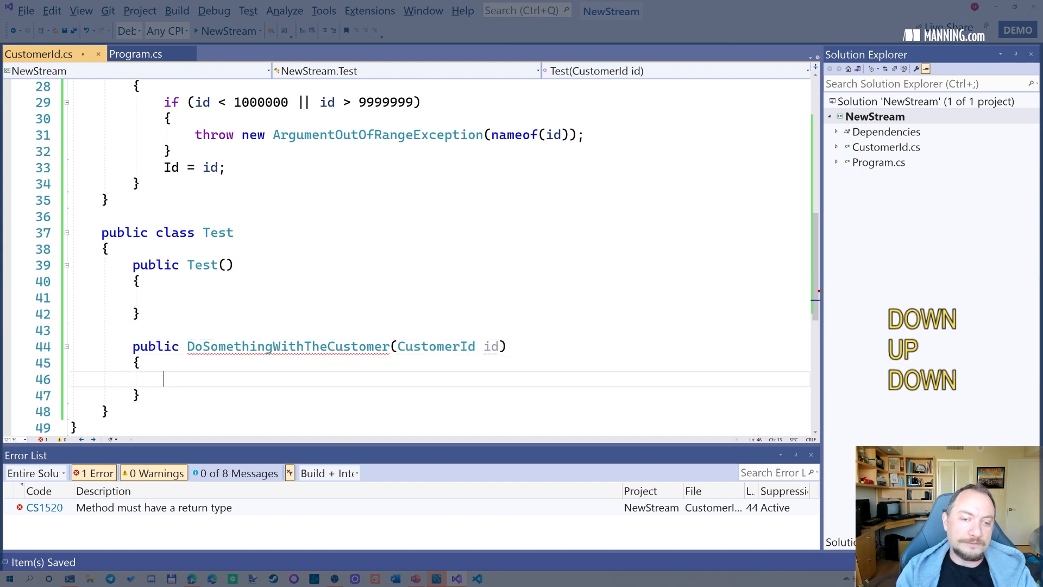
Step: Add a public DoSomethingElse method creating var userId = new UserId(10_000_001)
text(p)
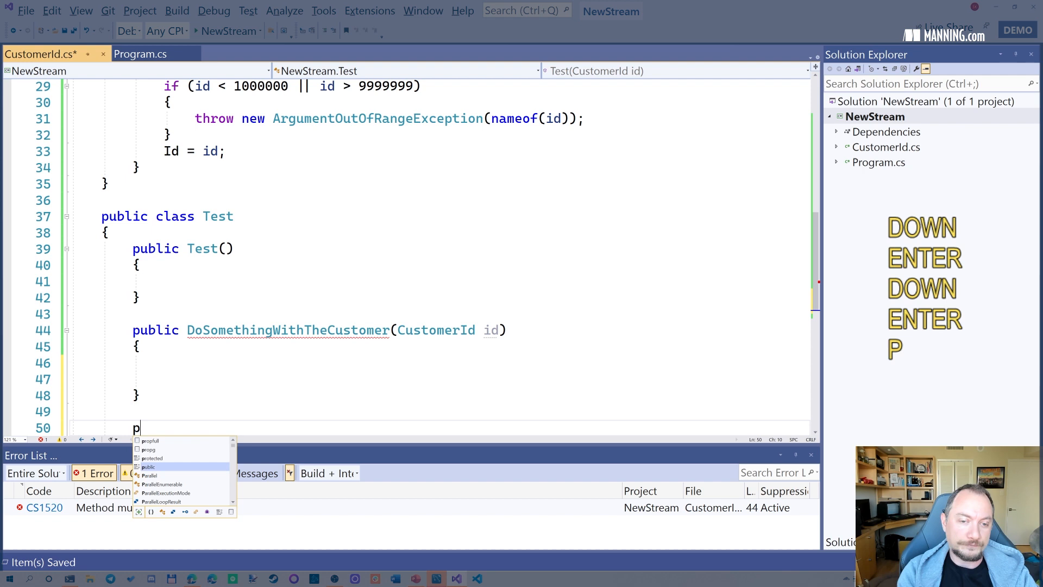
text(ublic Do)
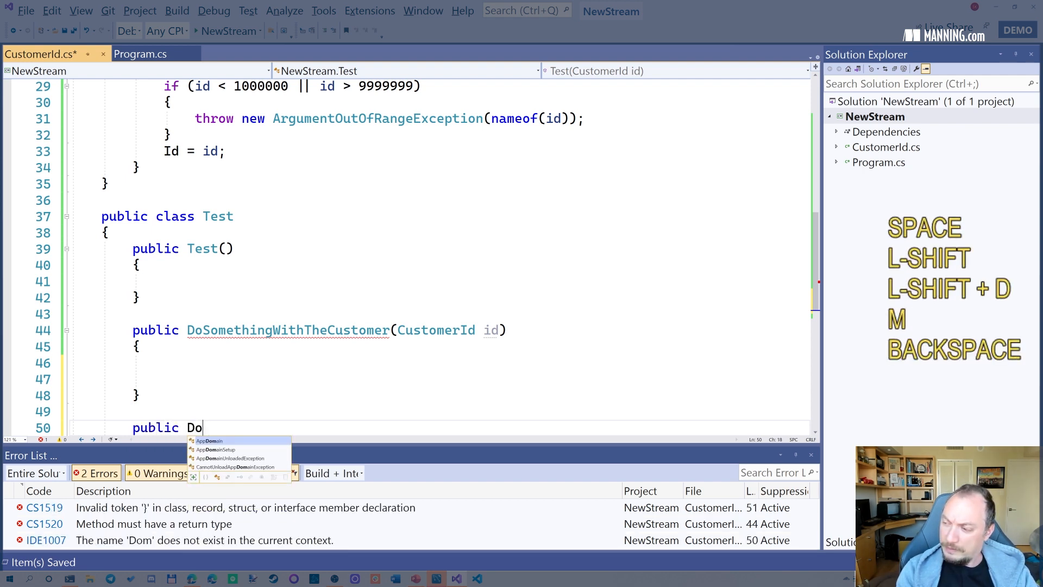
text(SomethingElse()
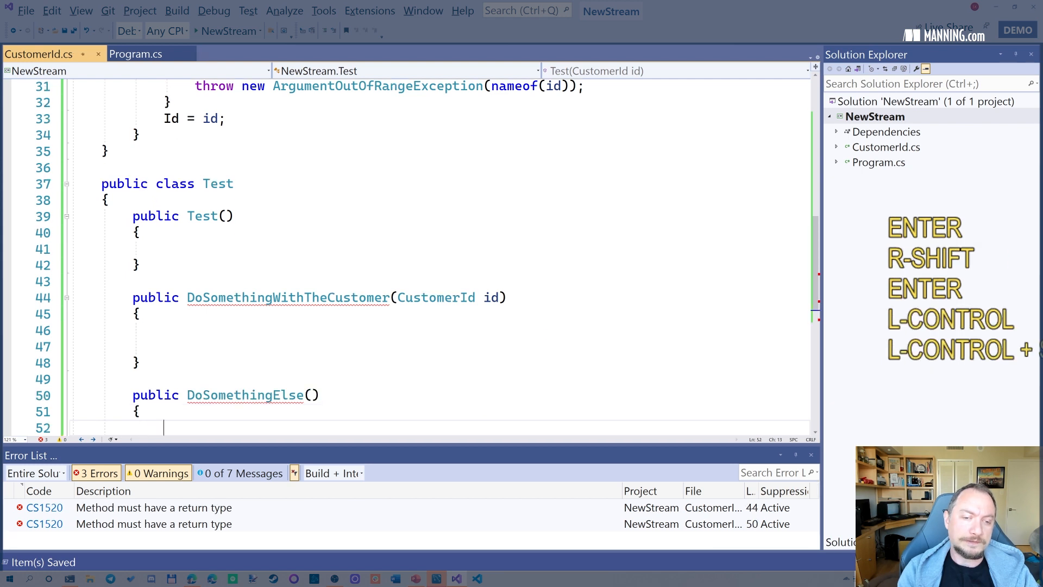
text(var userId = new UserId();)
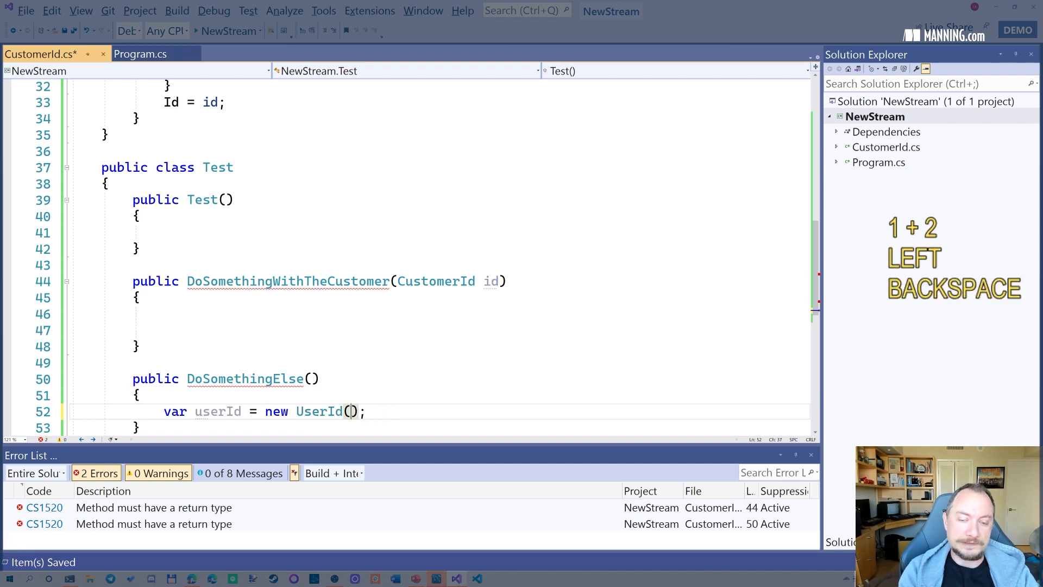
text(10)
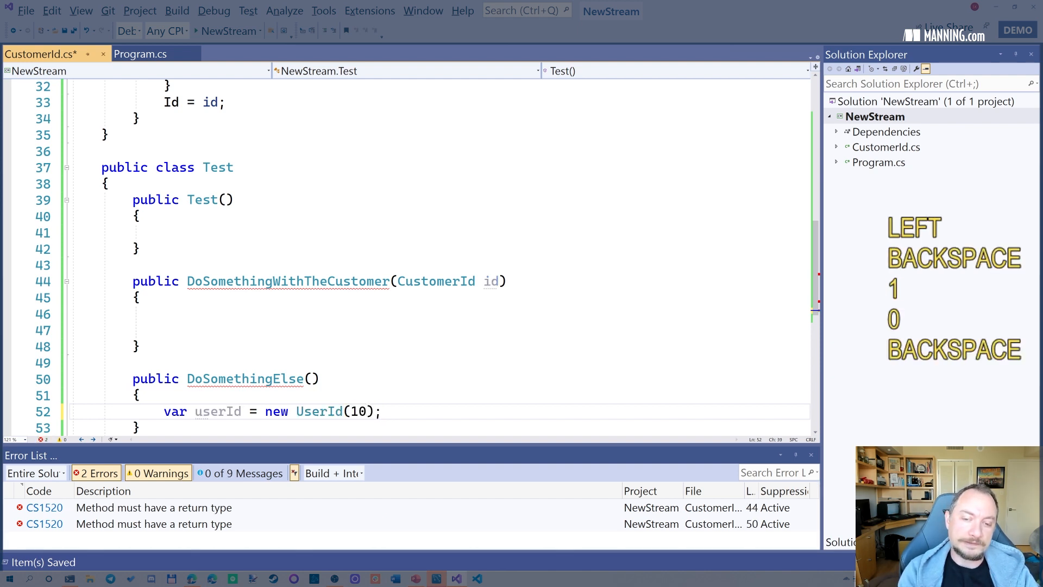
text(_000)
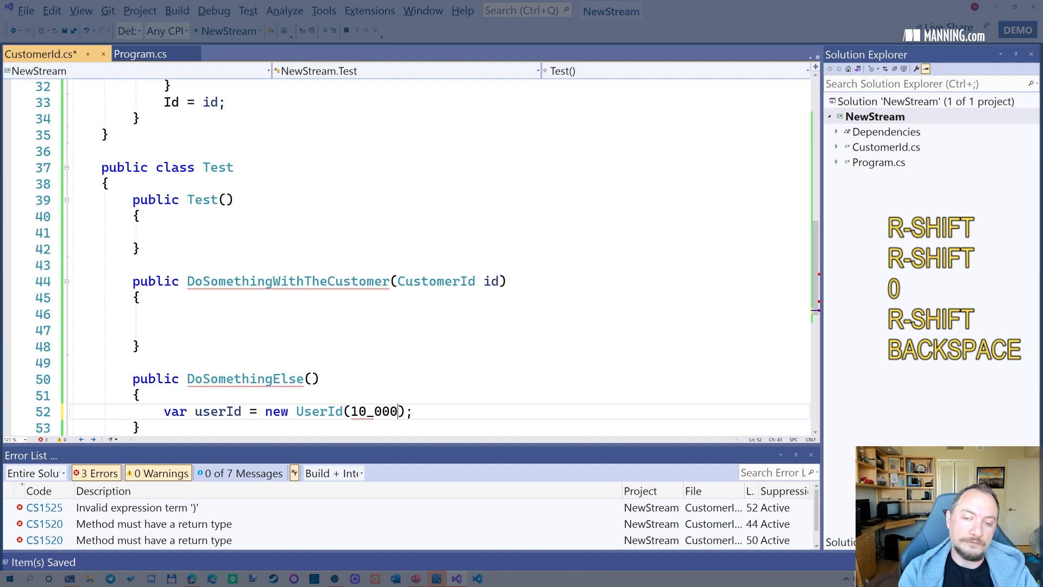
text(_001)
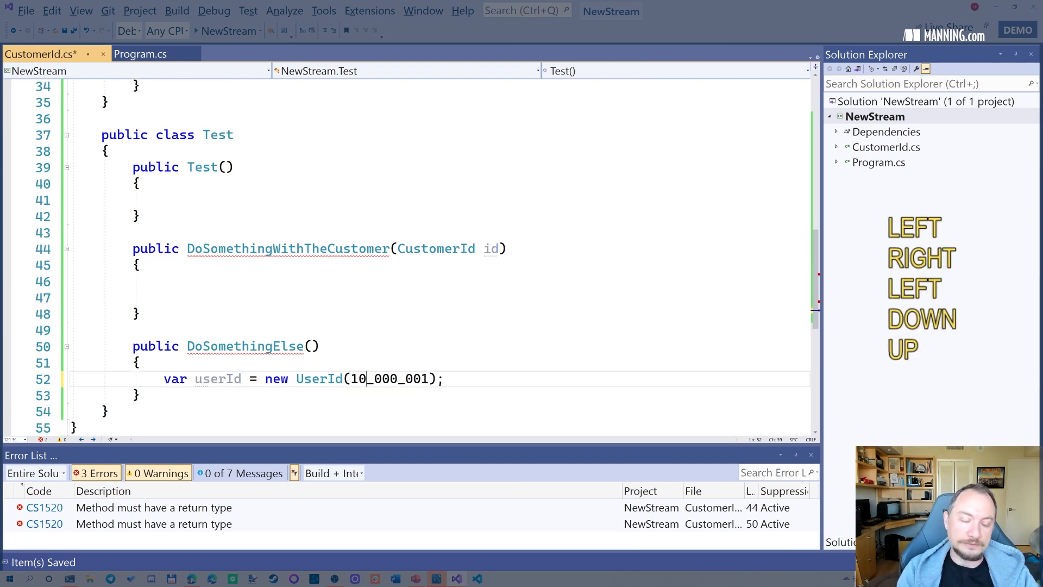
Step: Call DoSomethingWithTheCustomer(userId) on the next line and save
key(Enter)
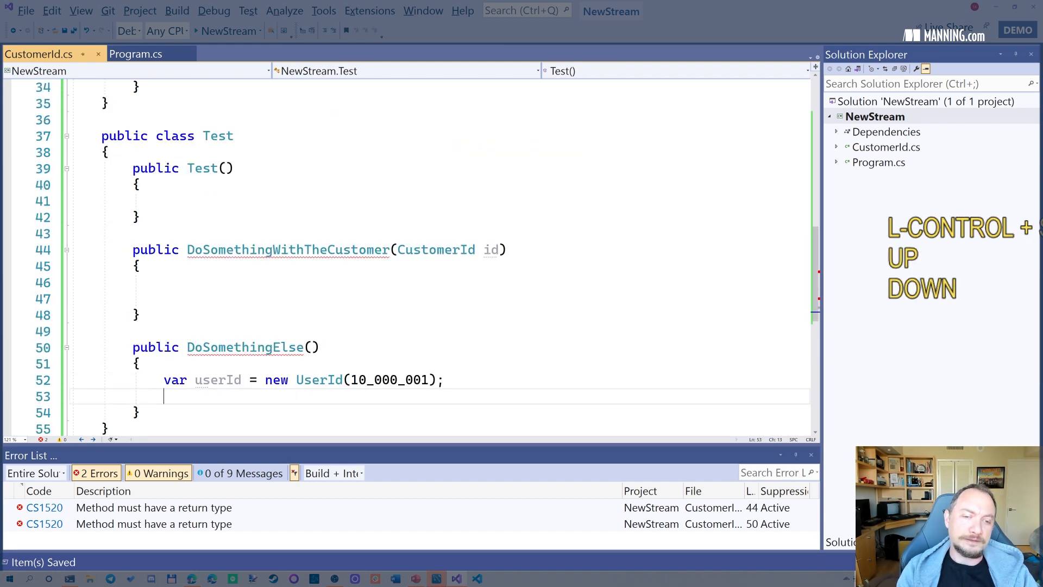
text(DoSomethingS)
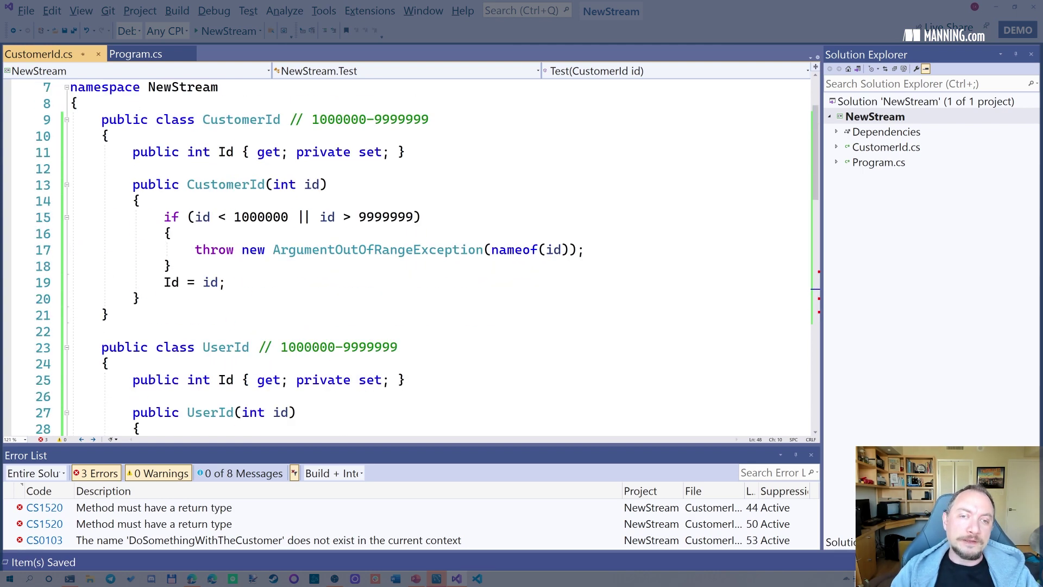
scroll(down, 3)
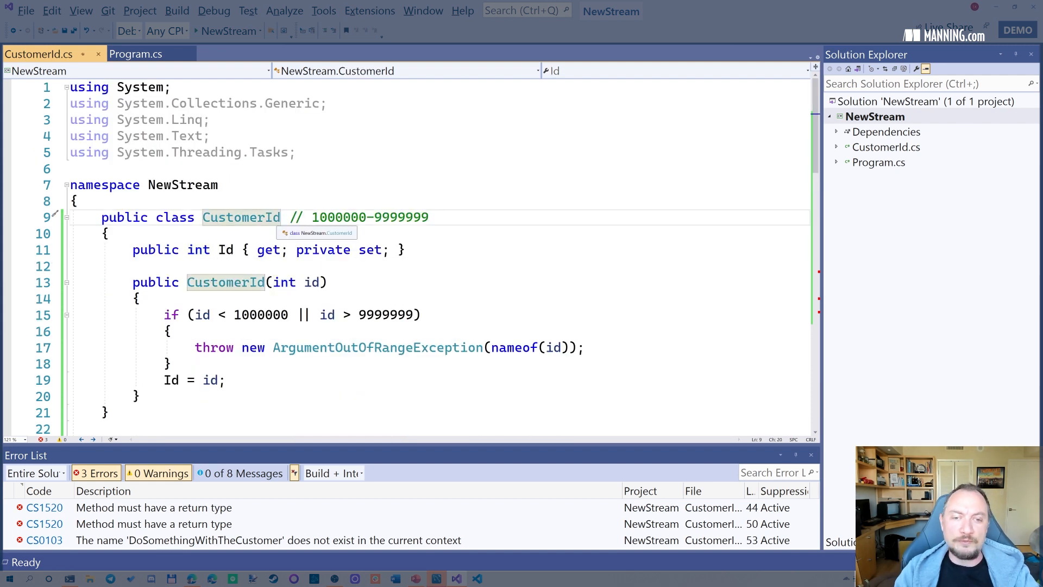
Step: Change the CustomerId declaration from class to struct
double_click(175, 217)
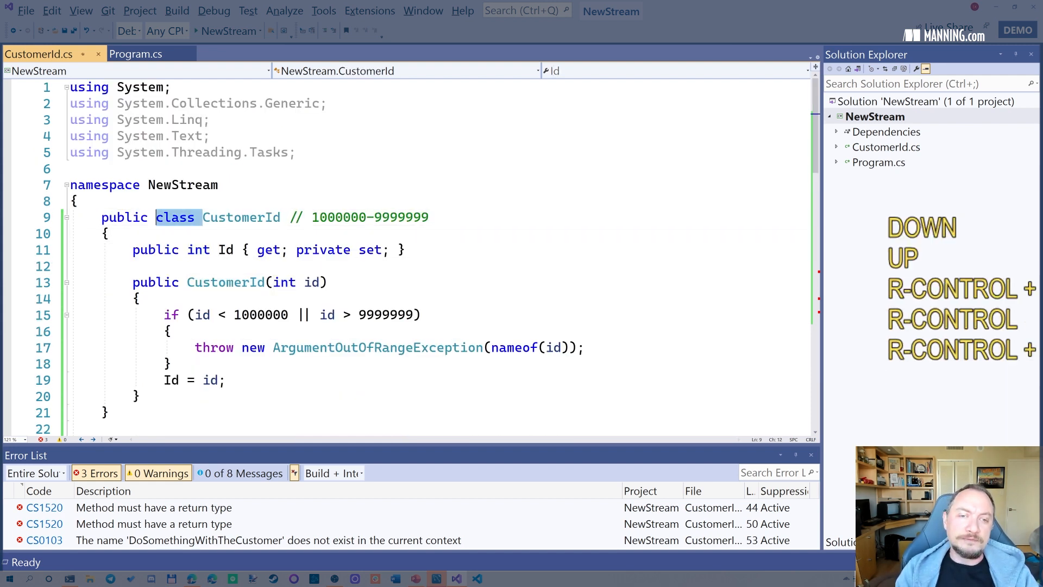
text(struct)
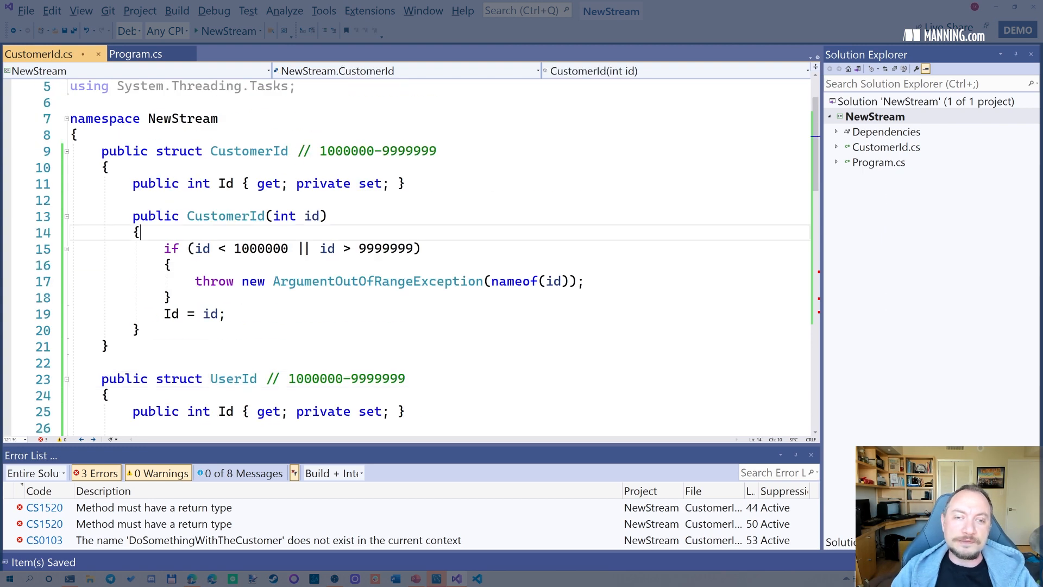
scroll(down, 3)
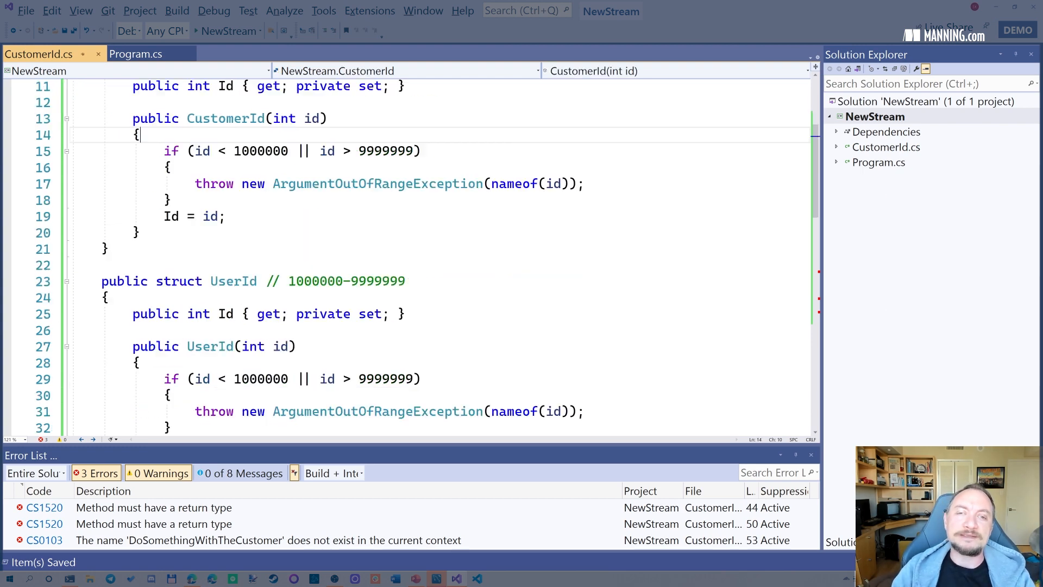
scroll(down, 3)
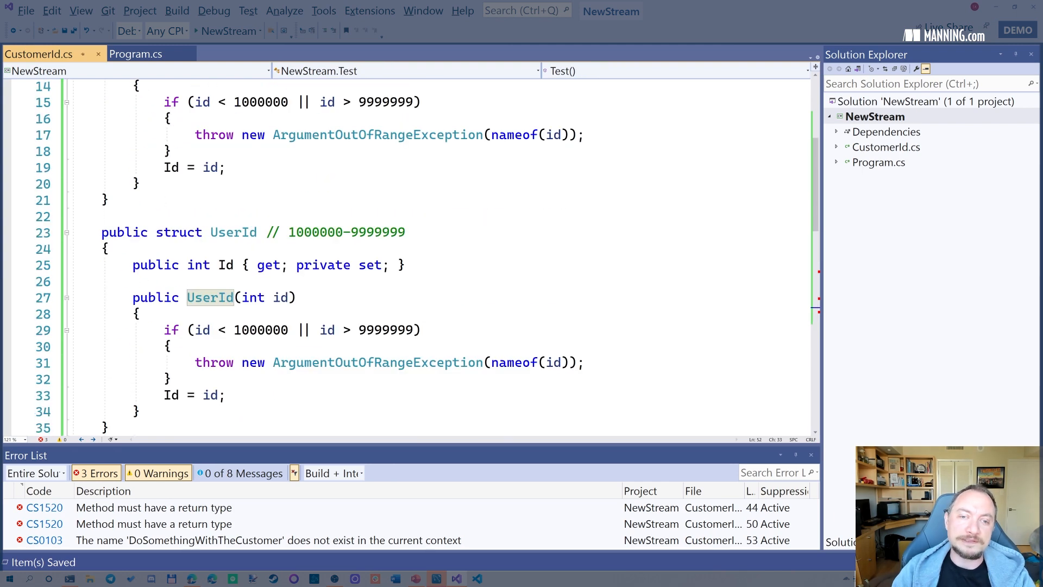
scroll(down, 3)
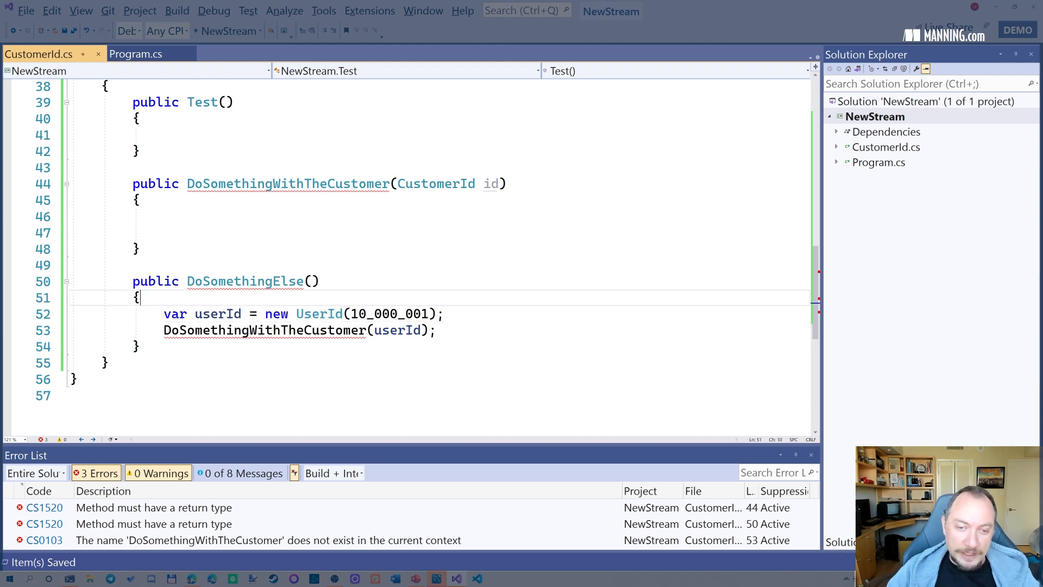
Step: Change the UserId declaration from class to struct and save
double_click(246, 280)
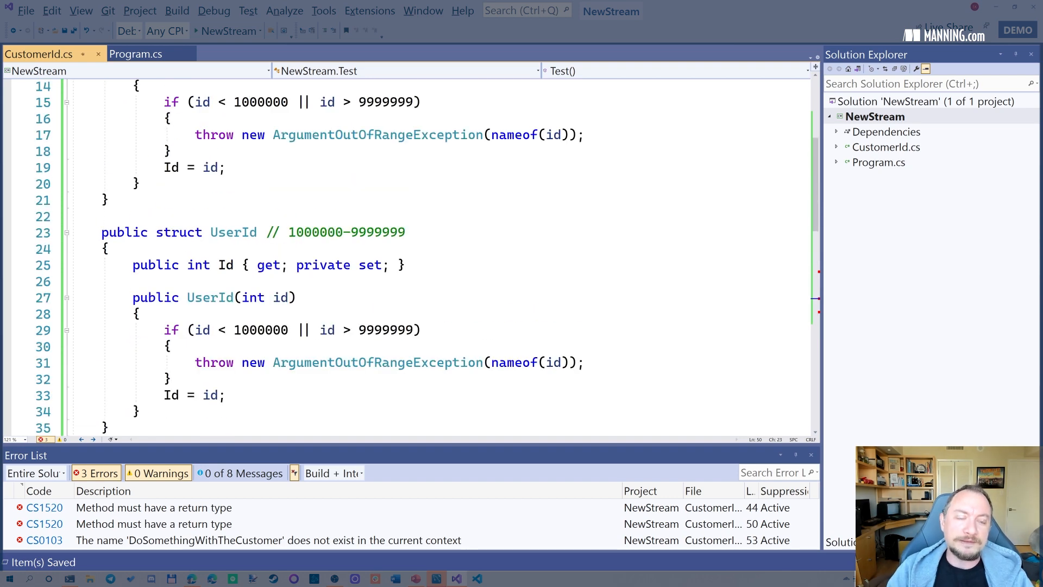
click(198, 233)
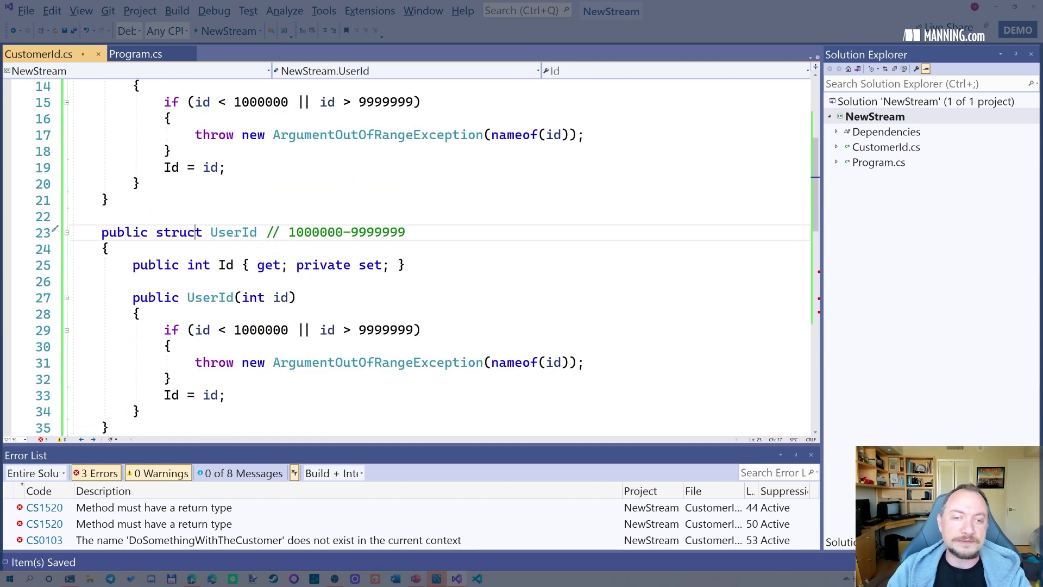
scroll(down, 3)
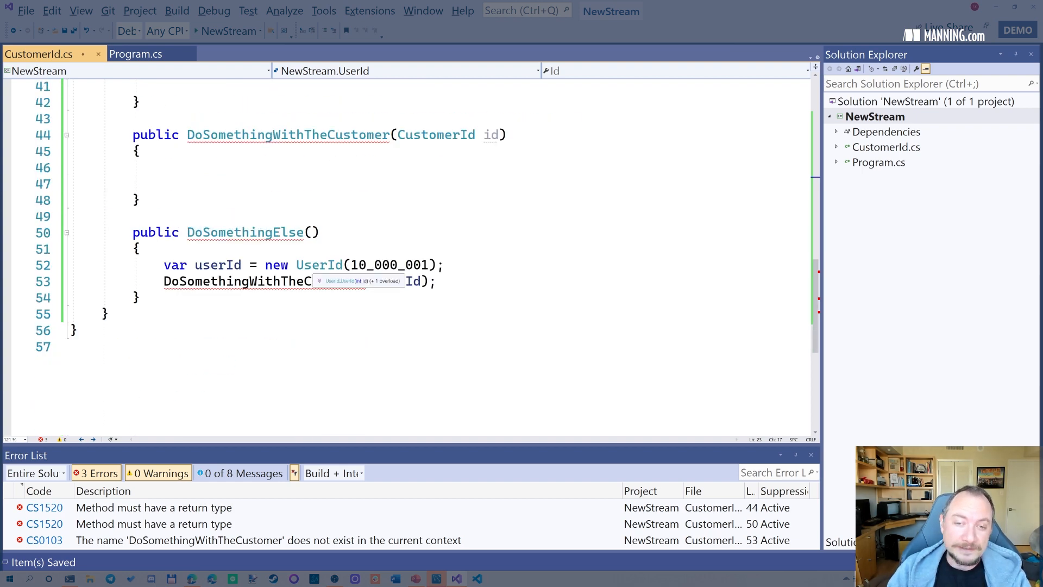
Step: Switch to PowerPoint and show the slide about copying a large struct's contents
key(alt+tab)
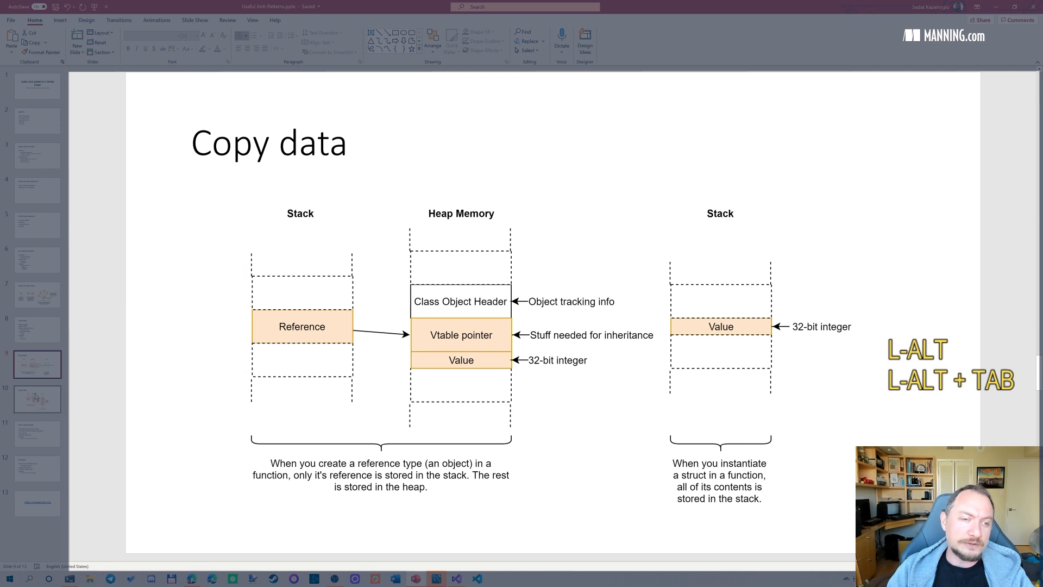
click(37, 398)
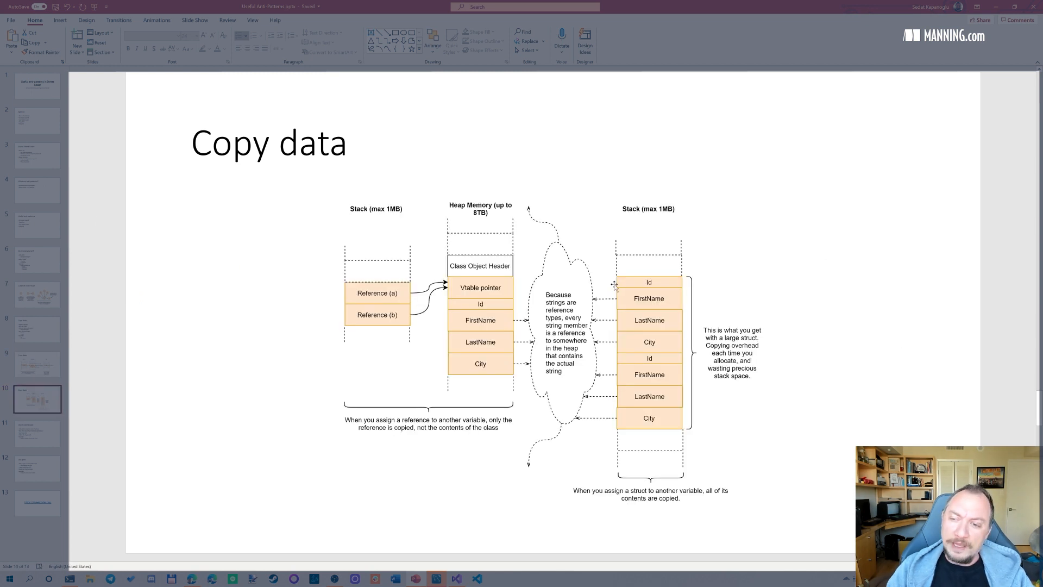
mouse_move(674, 352)
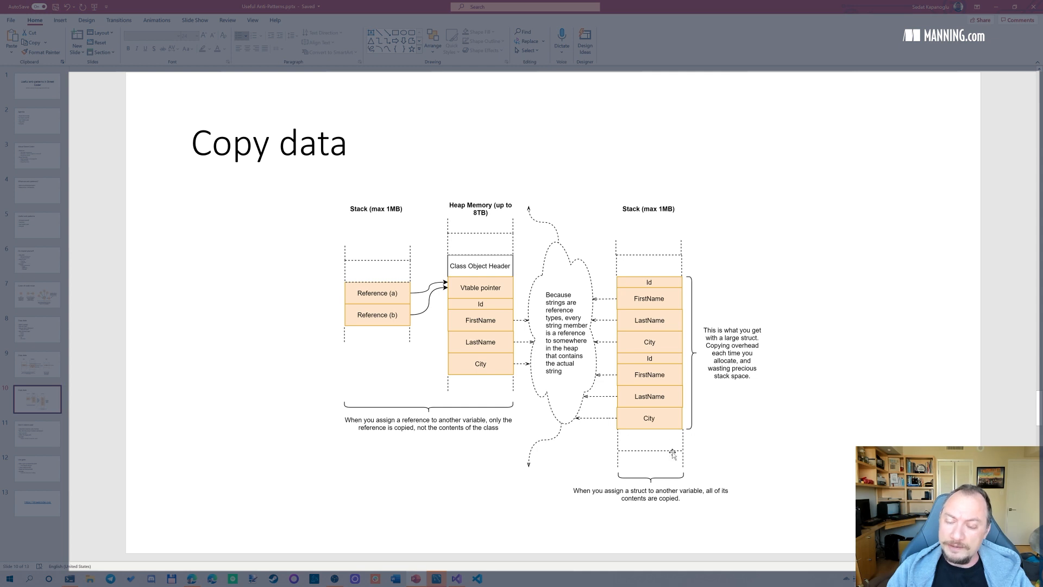
mouse_move(673, 410)
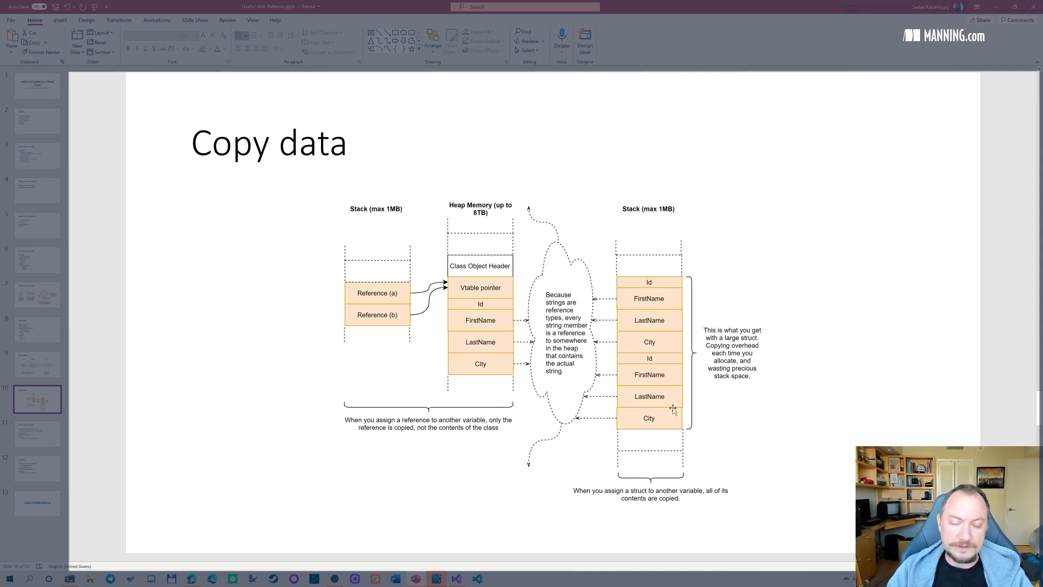
mouse_move(669, 387)
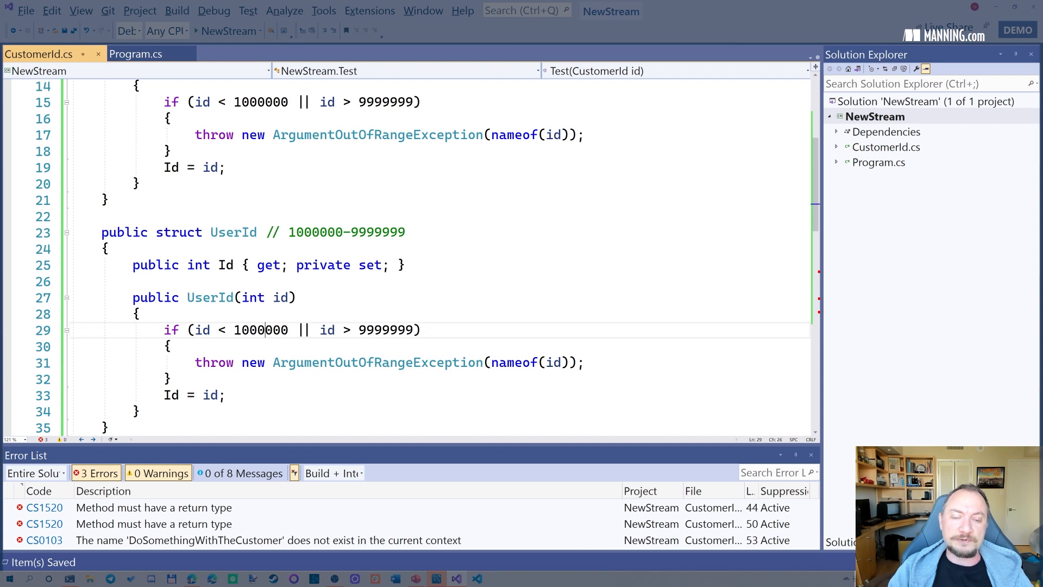
scroll(down, 3)
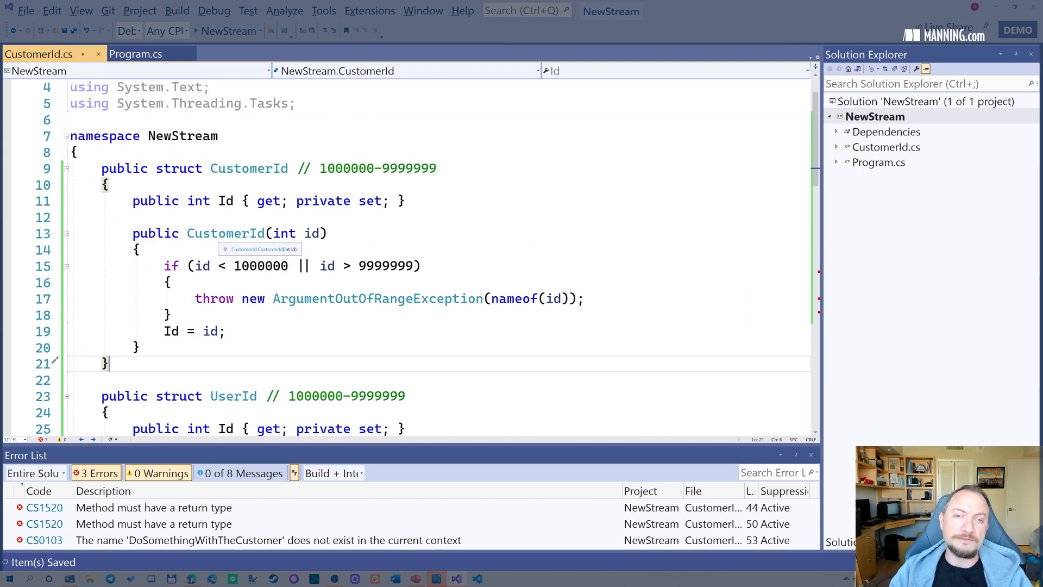
scroll(down, 3)
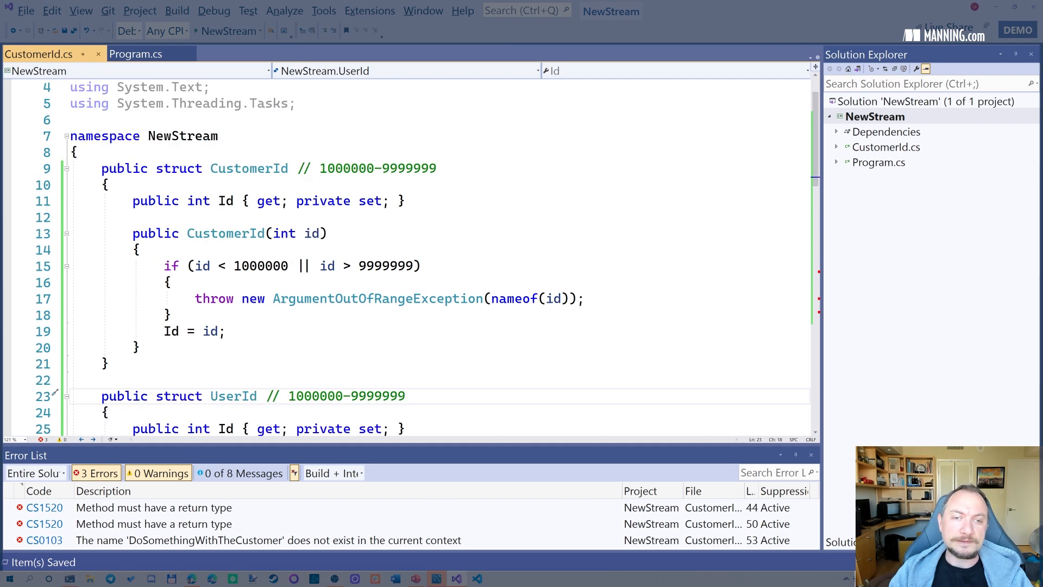
scroll(down, 3)
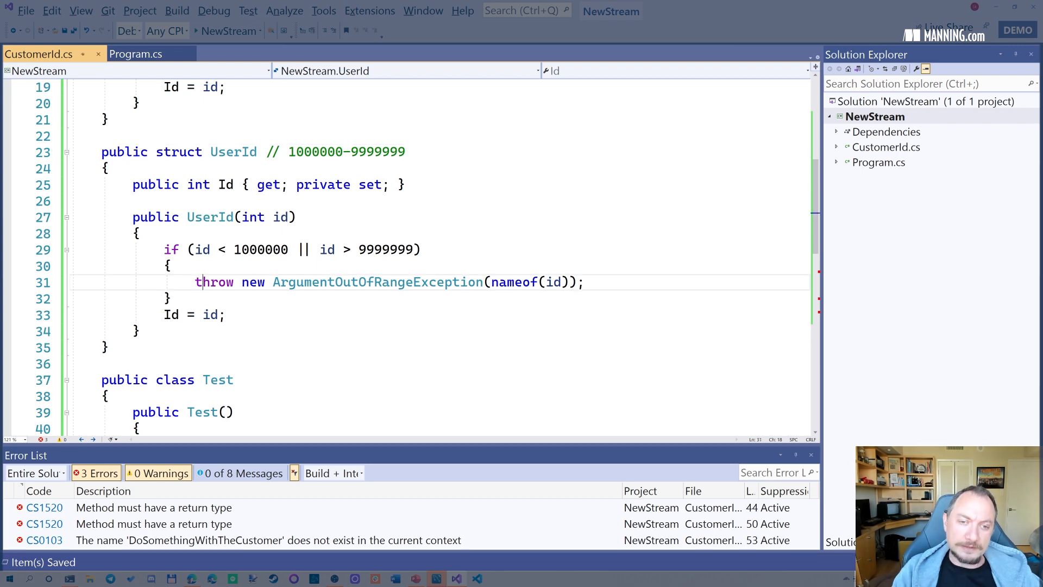
scroll(down, 3)
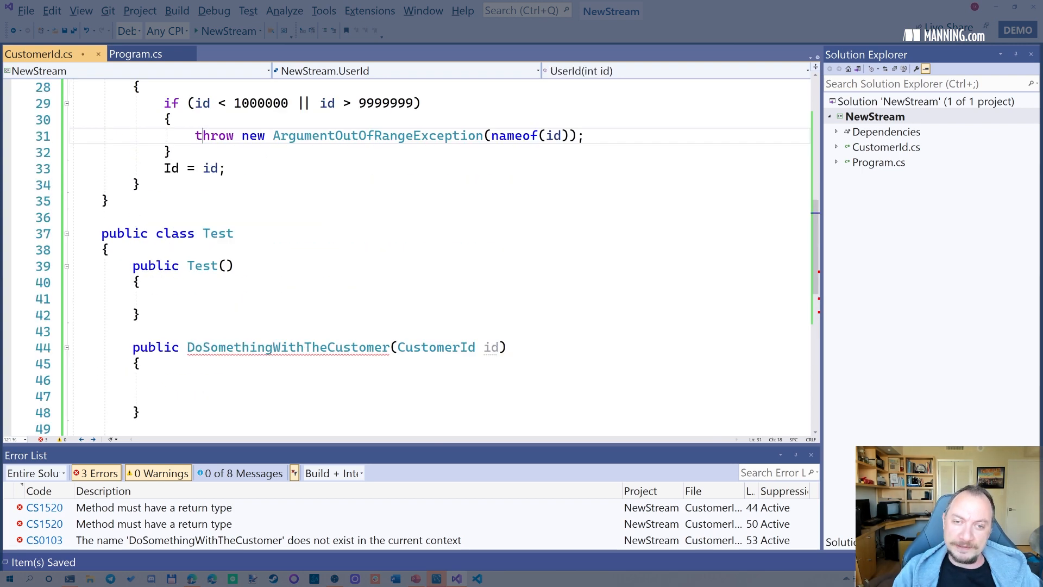